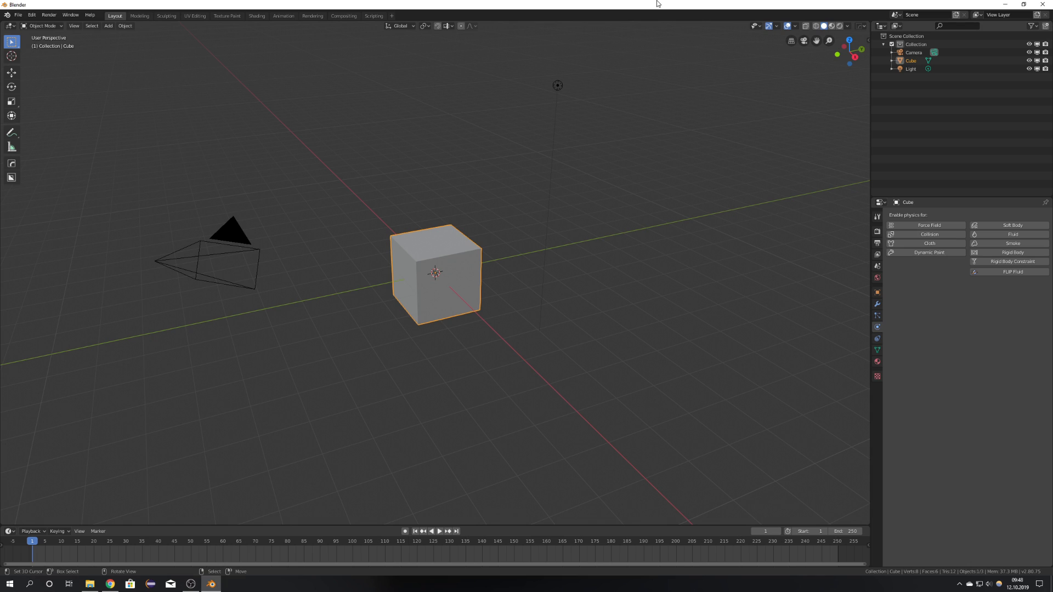
{"action": "mouse_move", "coordinate": [687, 126]}
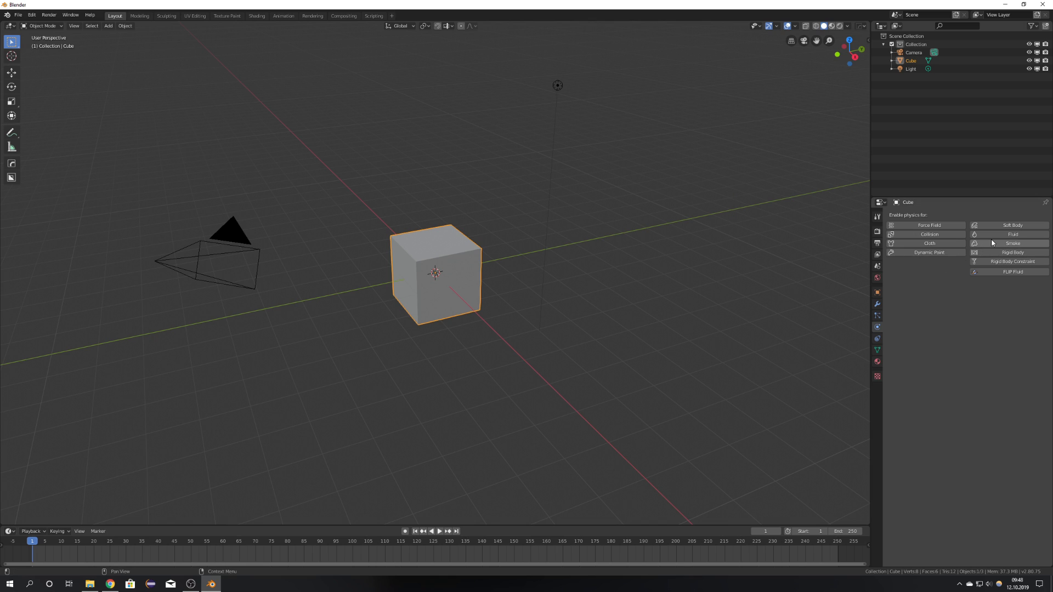
{"action": "mouse_move", "coordinate": [1011, 234]}
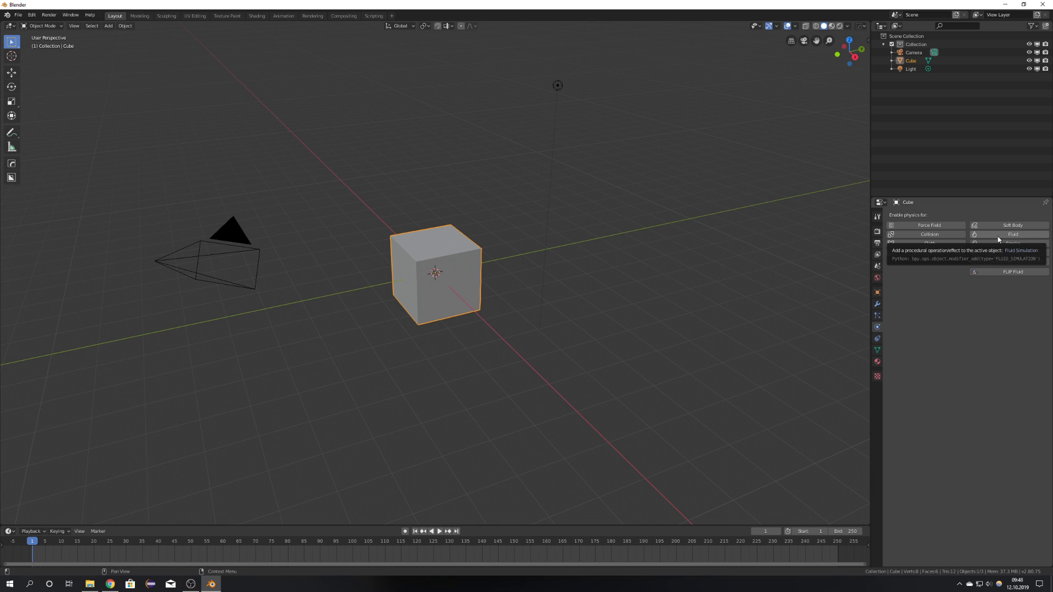
- Enable Fluid physics on the default cube, leaving its type at None
{"action": "left_click", "coordinate": [1013, 234]}
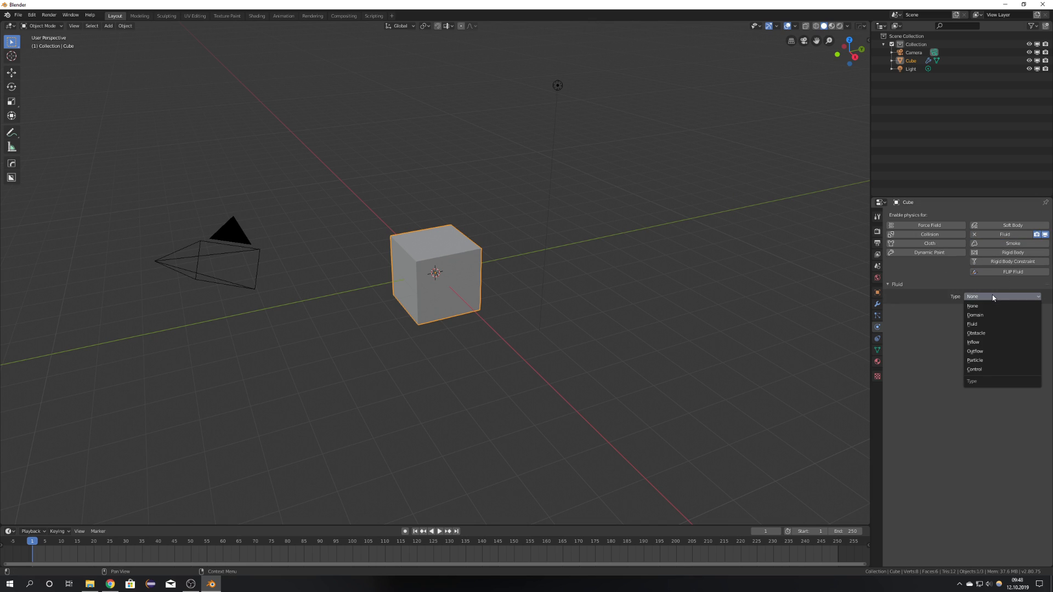
{"action": "mouse_move", "coordinate": [995, 314]}
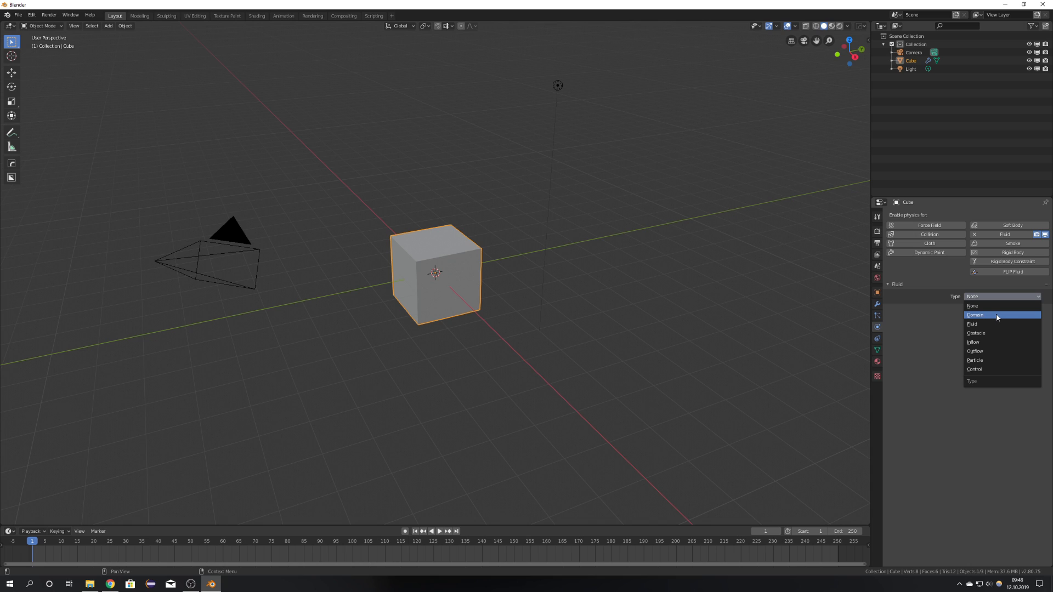
{"action": "mouse_move", "coordinate": [996, 333]}
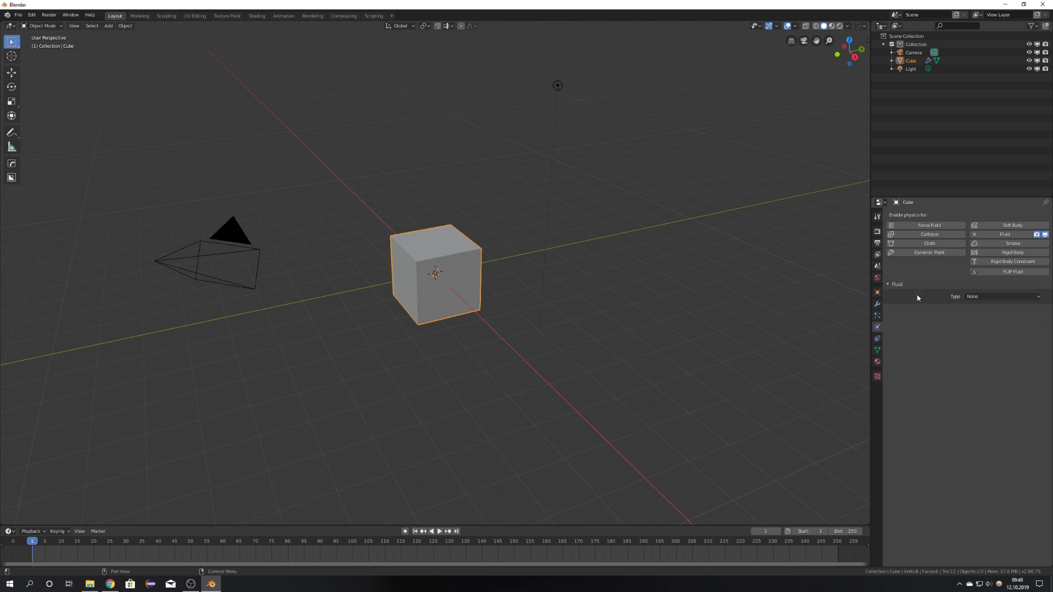
{"action": "mouse_move", "coordinate": [973, 236]}
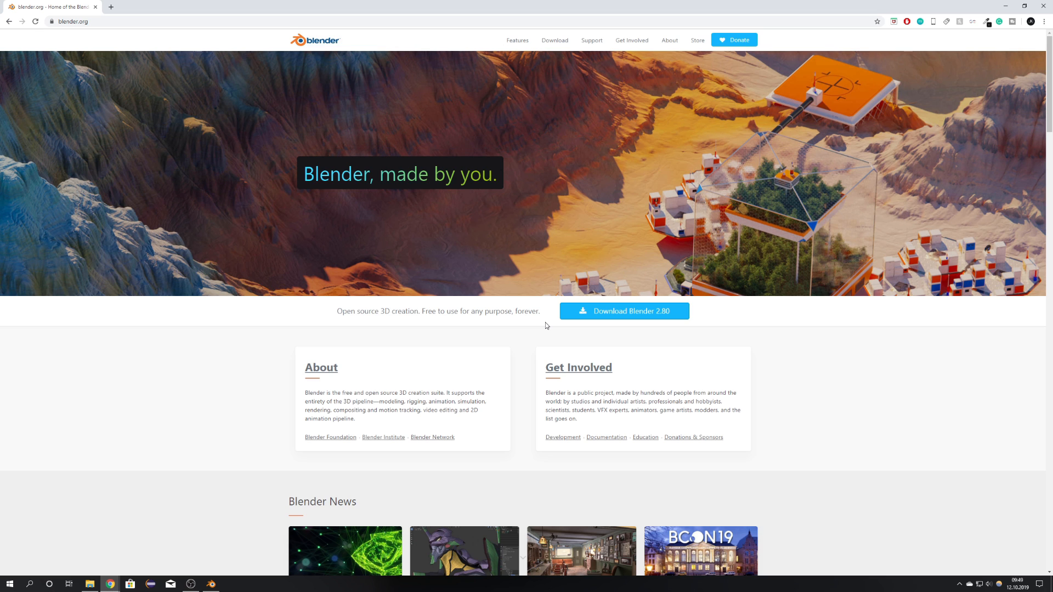
{"action": "mouse_move", "coordinate": [629, 311]}
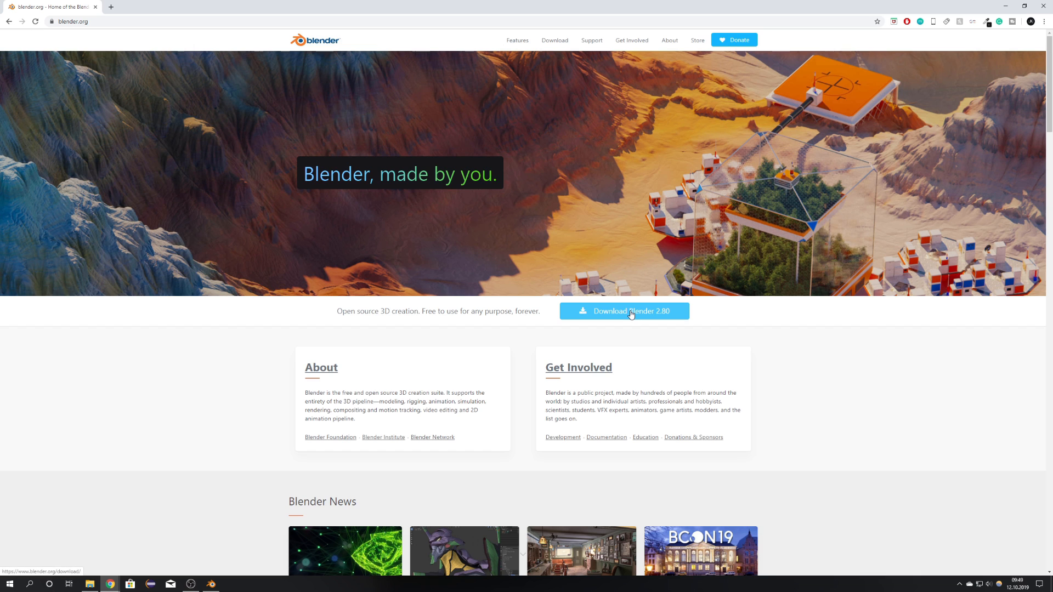
- Navigate from blender.org's download page to the experimental branches listing the fluid-mantaflow build
{"action": "left_click", "coordinate": [623, 311]}
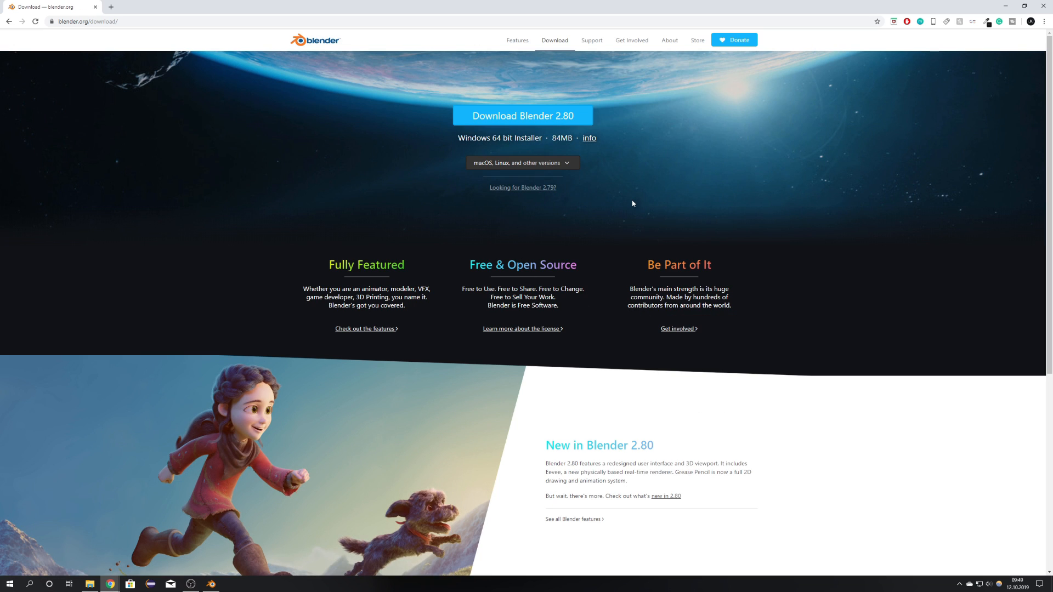
{"action": "scroll", "scroll_direction": "down", "scroll_amount": 3}
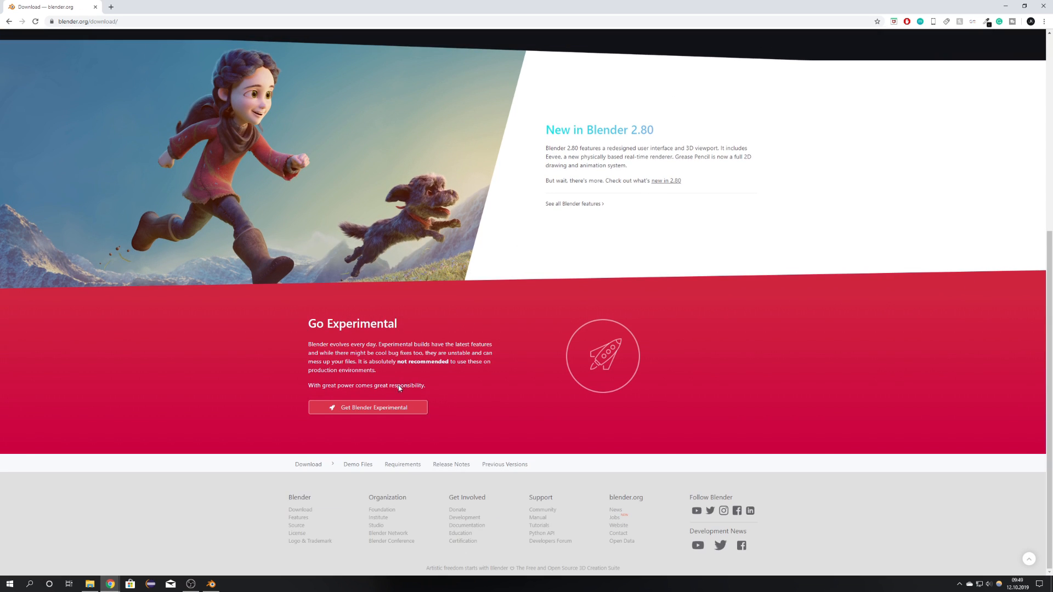
{"action": "left_click", "coordinate": [367, 408]}
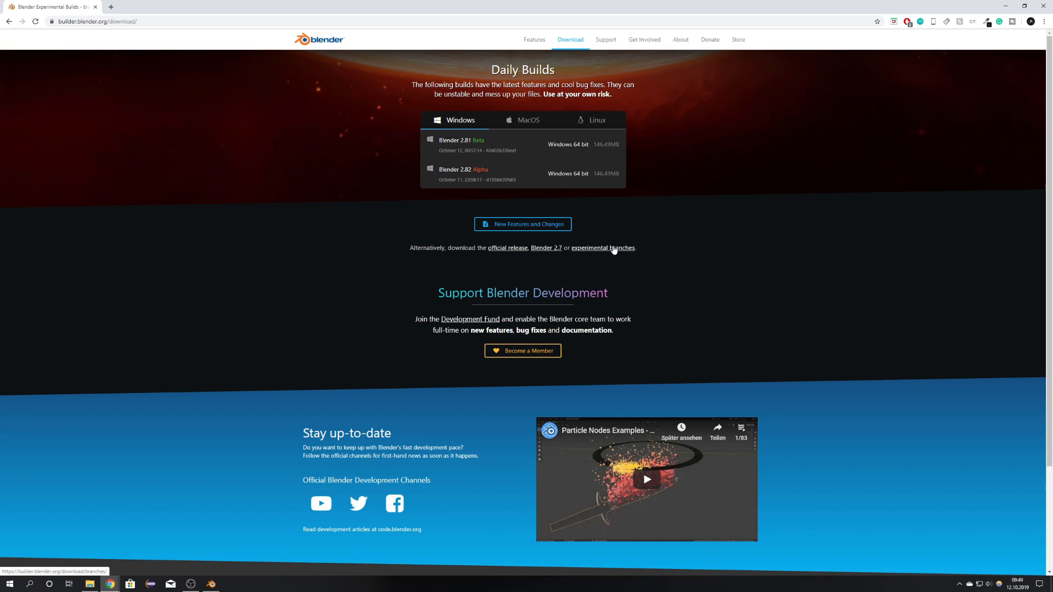
{"action": "left_click", "coordinate": [602, 248]}
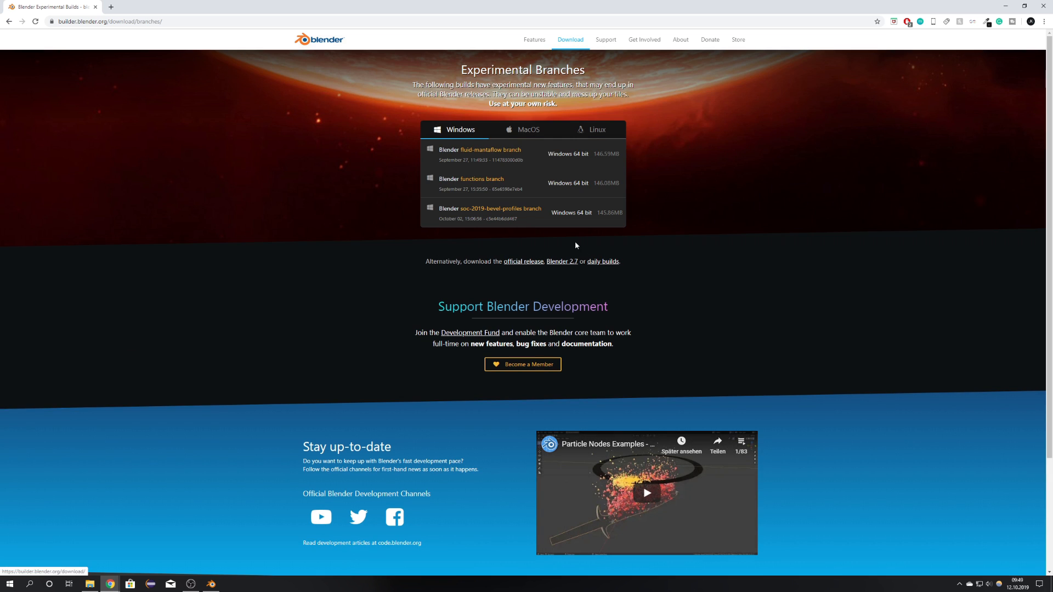
{"action": "mouse_move", "coordinate": [501, 153]}
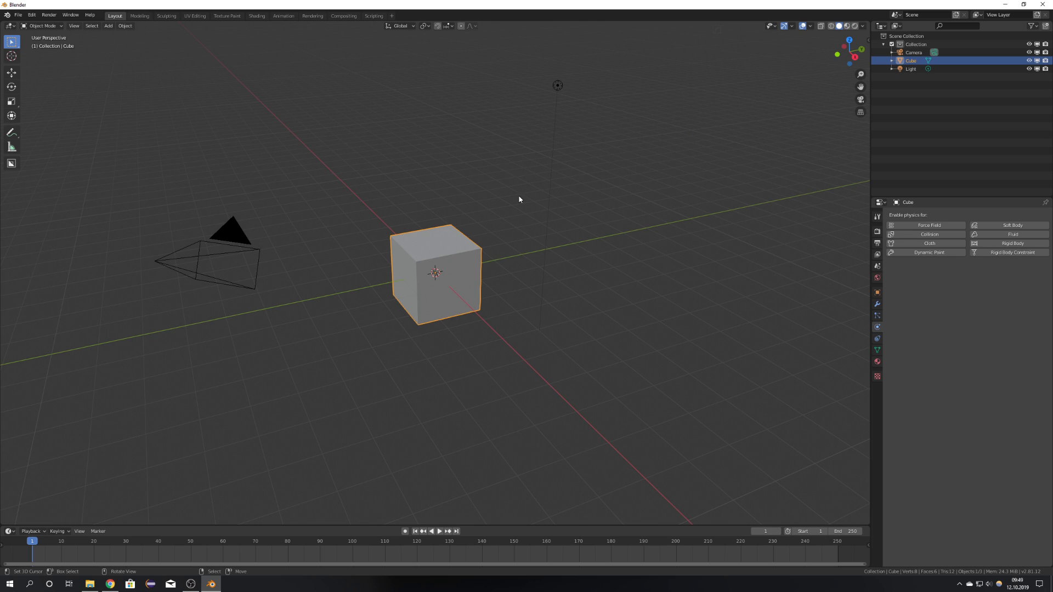
{"action": "mouse_move", "coordinate": [538, 243]}
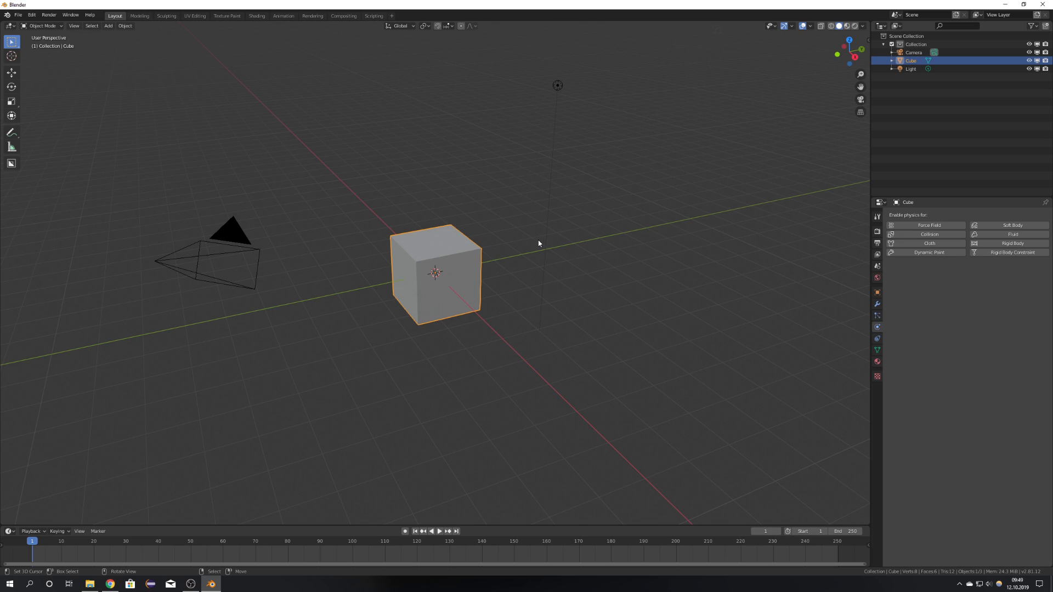
{"action": "mouse_move", "coordinate": [1025, 241]}
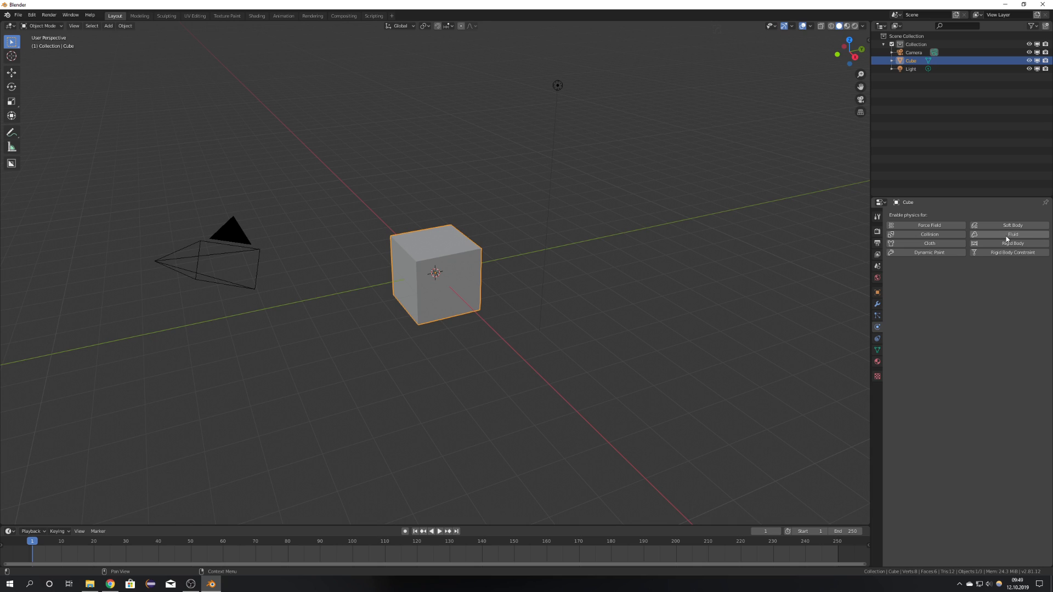
{"action": "mouse_move", "coordinate": [1011, 234]}
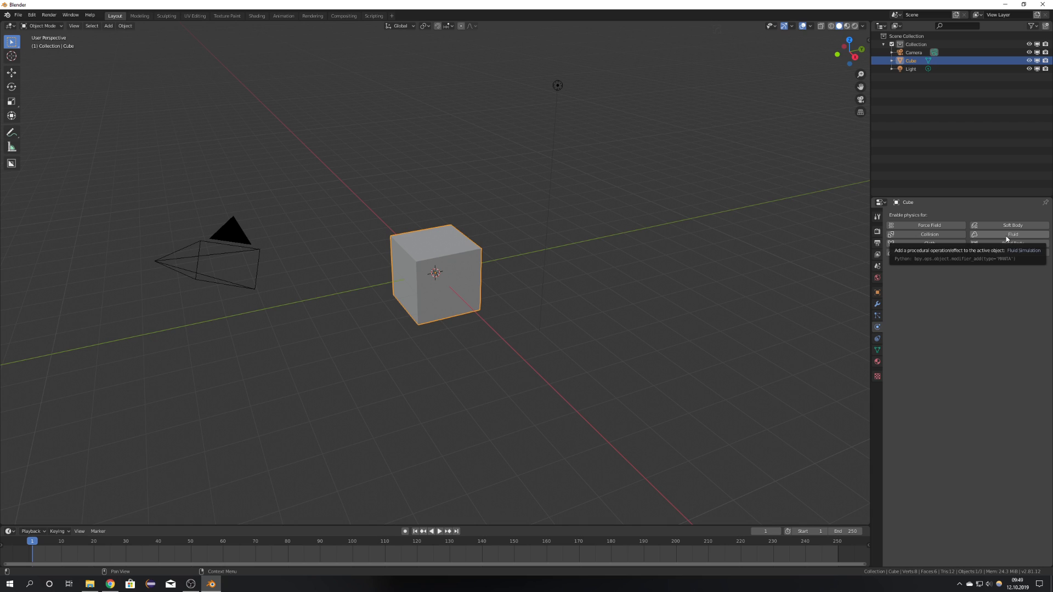
{"action": "mouse_move", "coordinate": [1026, 237]}
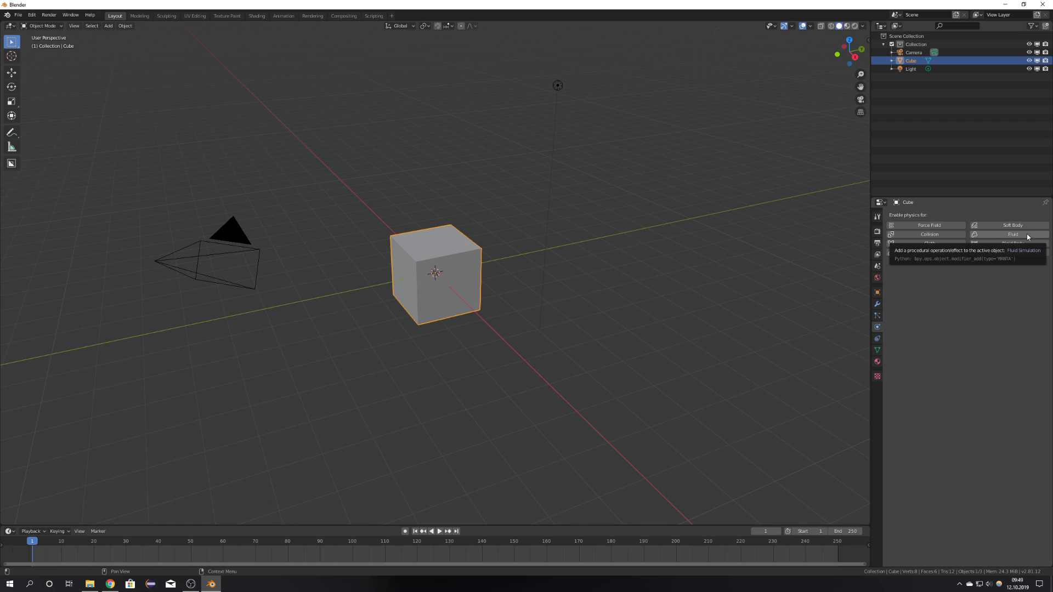
{"action": "mouse_move", "coordinate": [1014, 237]}
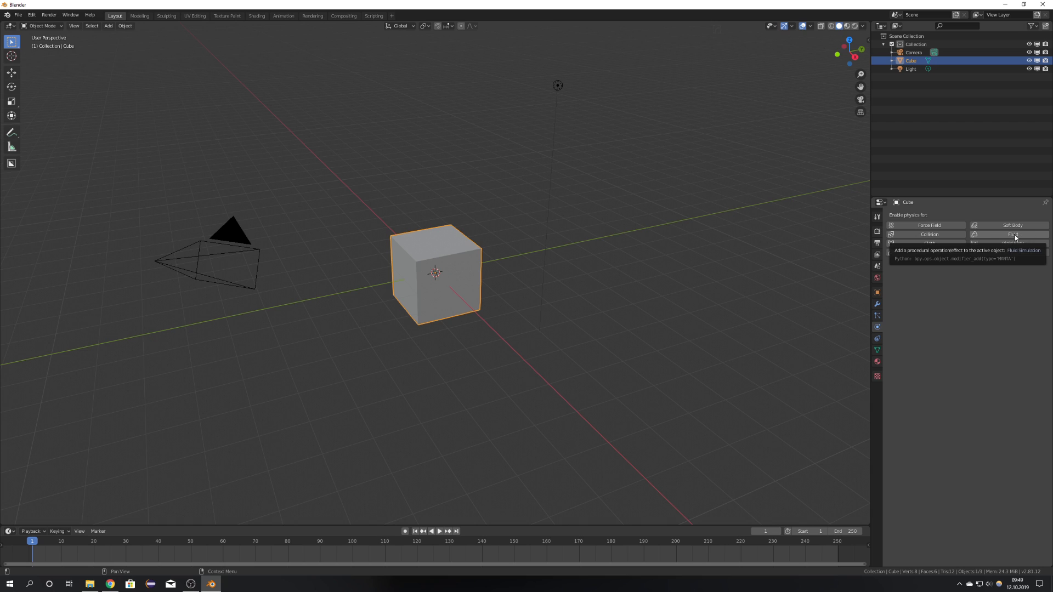
- Enable Fluid physics on the cube and set its type to Flow
{"action": "left_click", "coordinate": [1004, 234]}
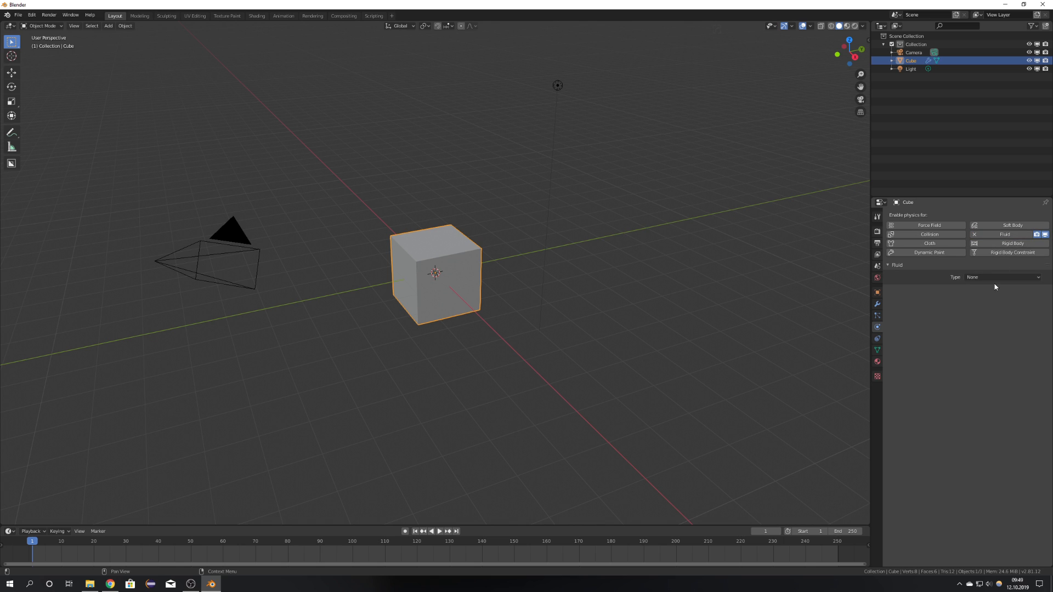
{"action": "left_click", "coordinate": [997, 277]}
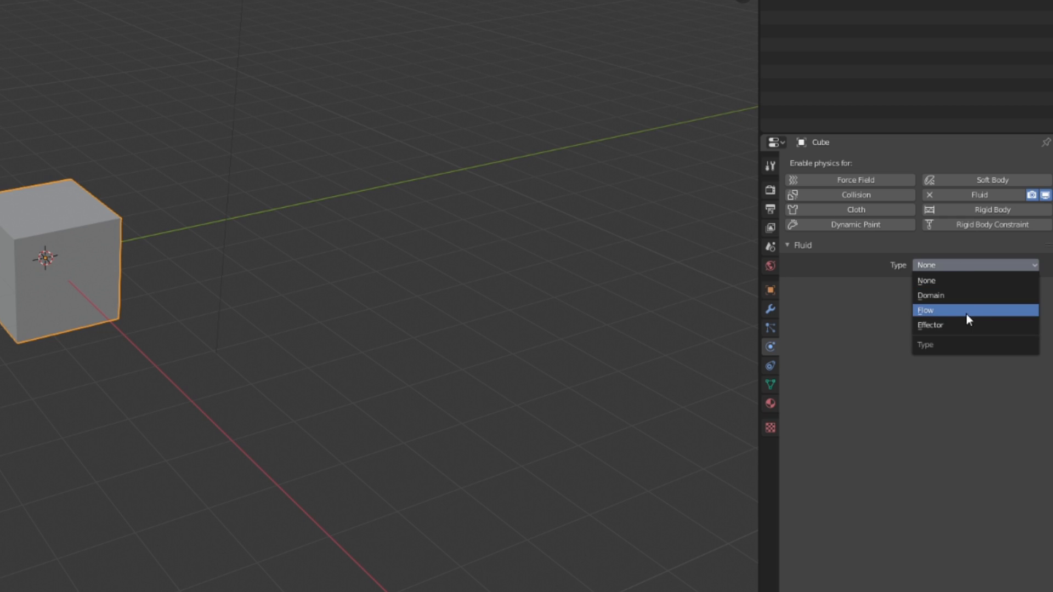
{"action": "mouse_move", "coordinate": [962, 320]}
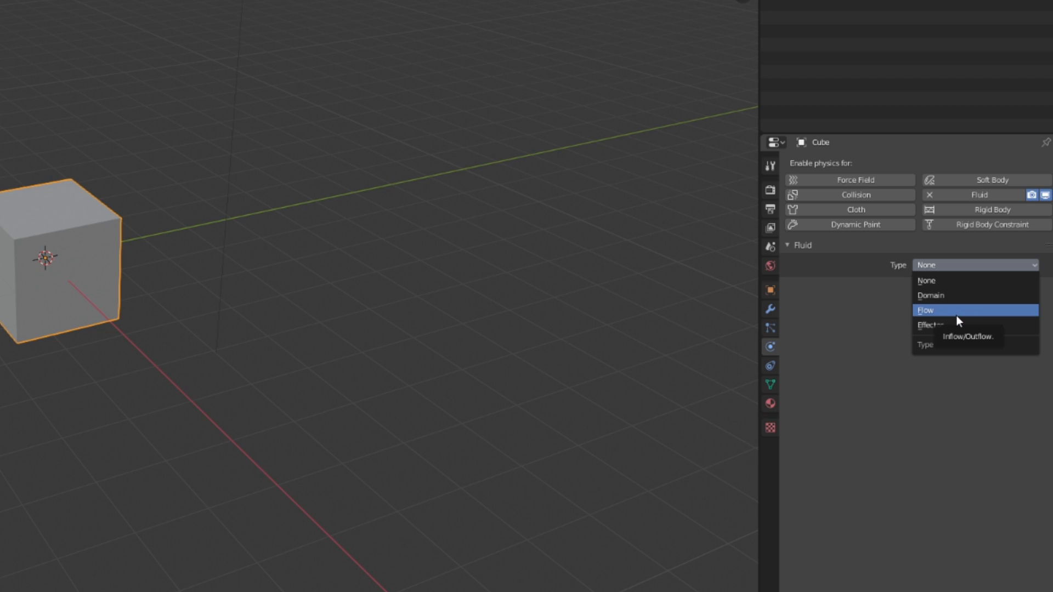
{"action": "left_click", "coordinate": [926, 309]}
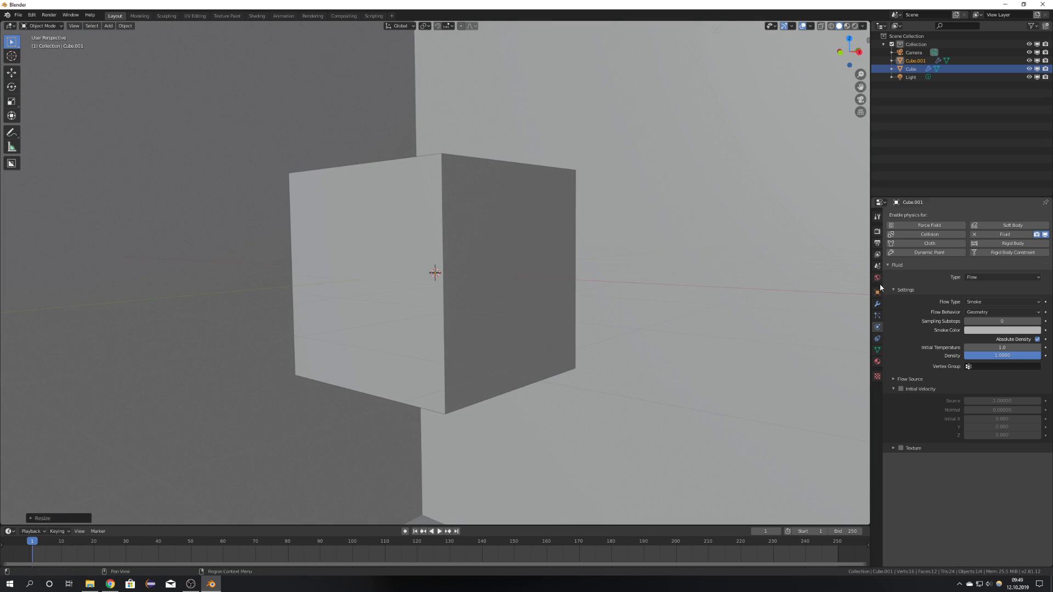
- Set Cube.001's fluid type to Domain, keeping the Domain Type as Gas
{"action": "left_click", "coordinate": [1000, 276]}
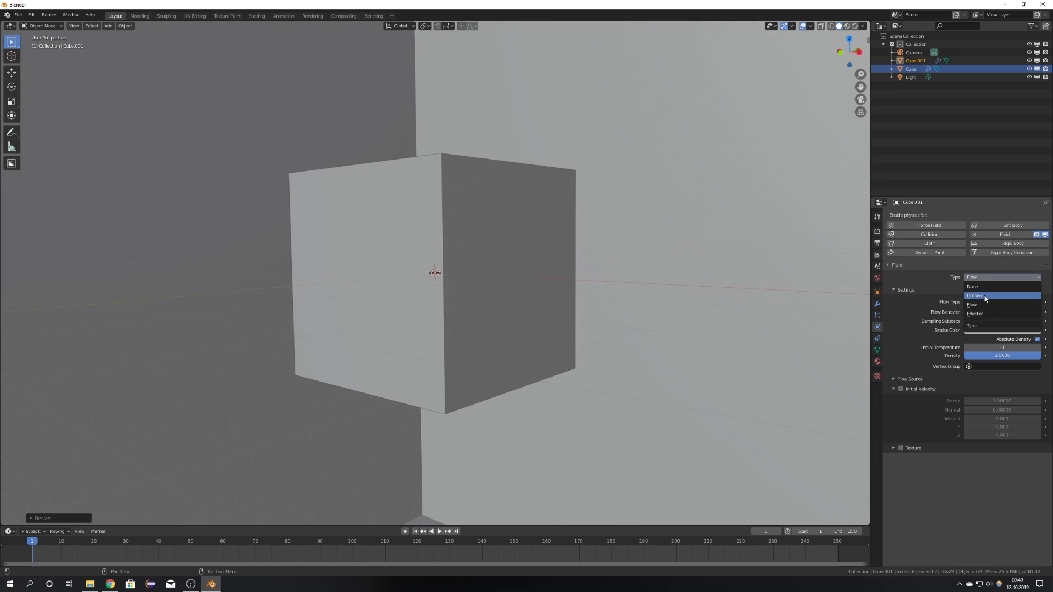
{"action": "left_click", "coordinate": [980, 295]}
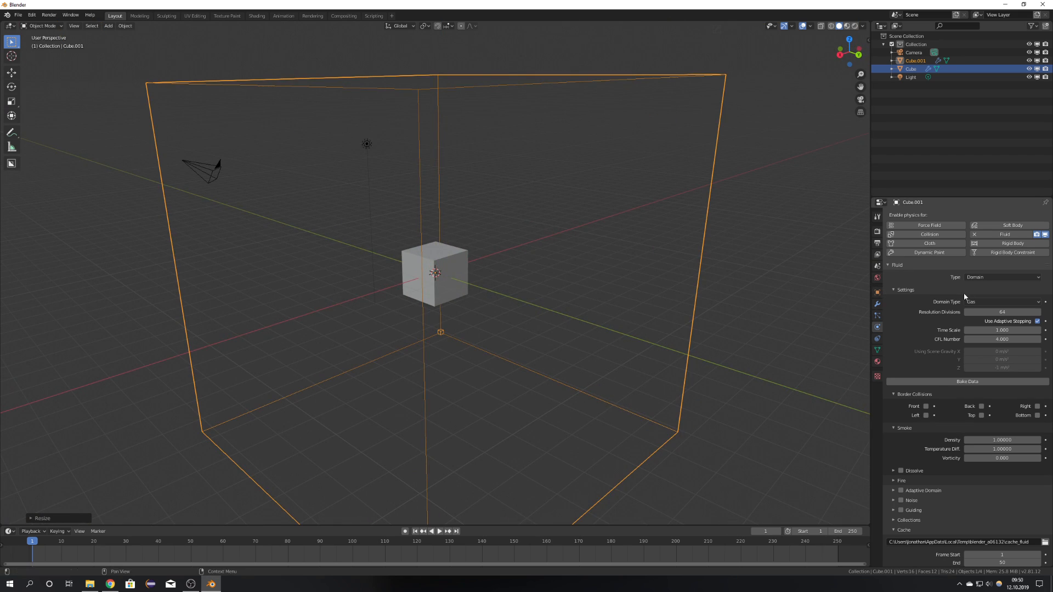
{"action": "left_click", "coordinate": [1000, 301]}
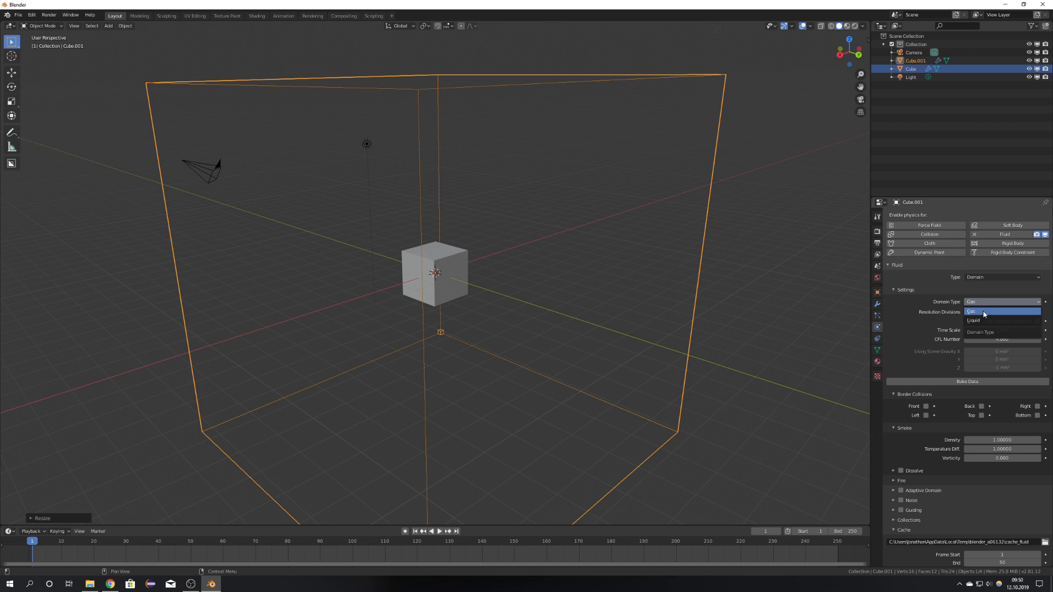
{"action": "mouse_move", "coordinate": [984, 321]}
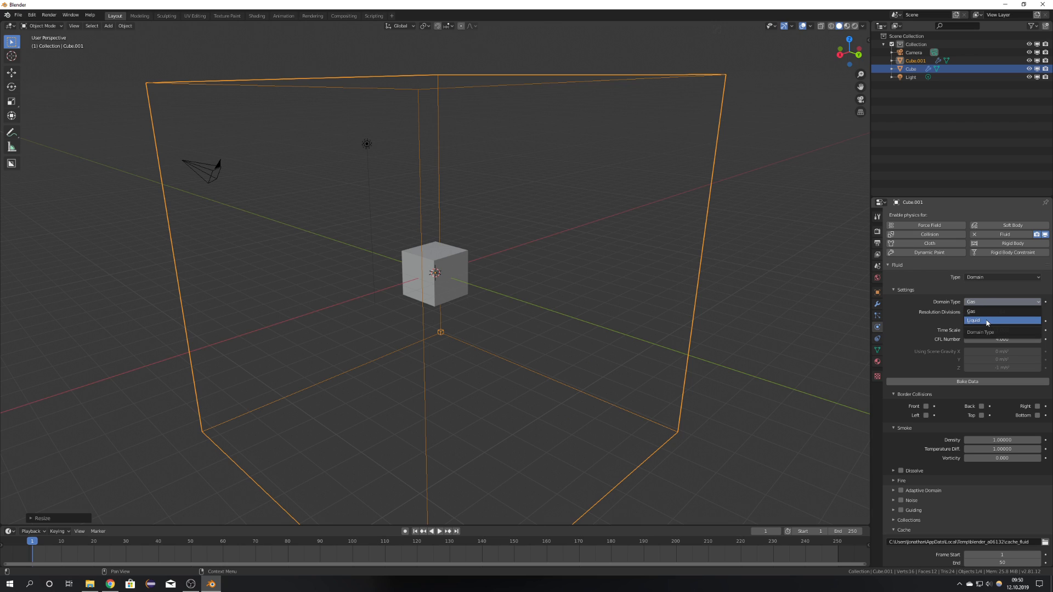
{"action": "left_click", "coordinate": [972, 311]}
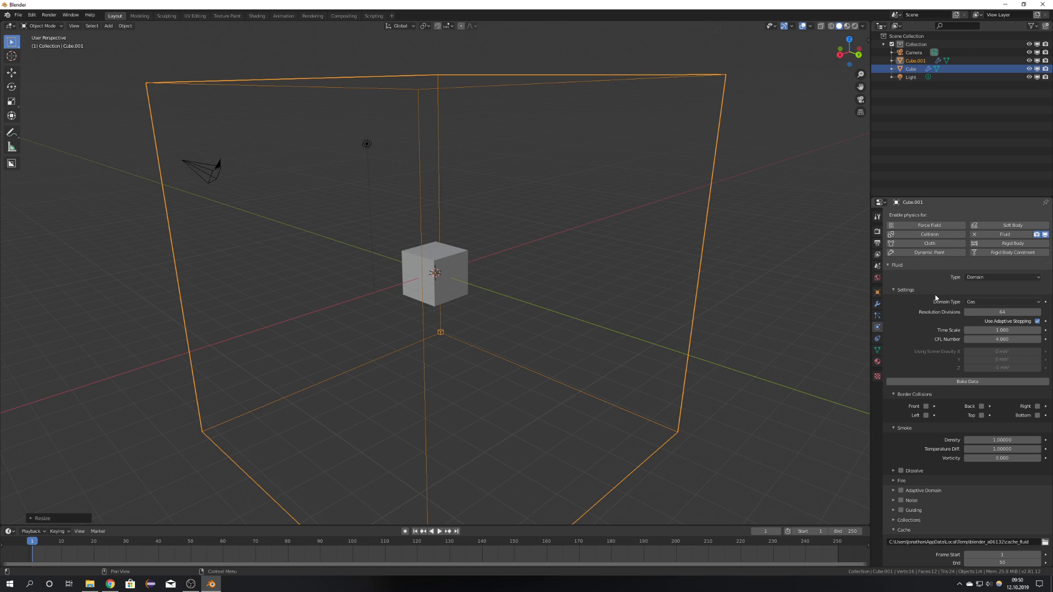
{"action": "left_click", "coordinate": [1000, 302]}
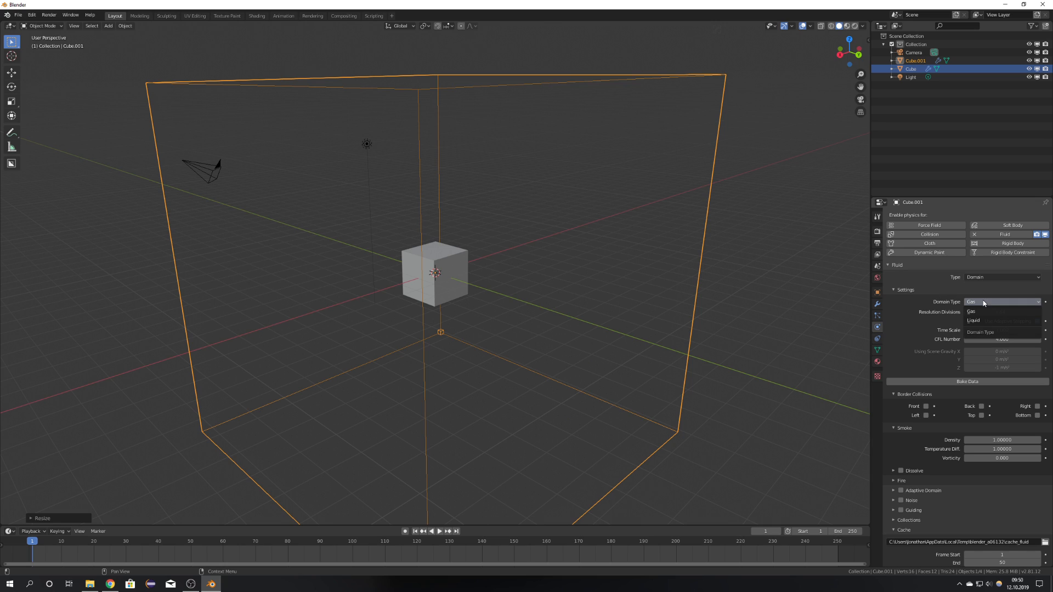
{"action": "mouse_move", "coordinate": [981, 320]}
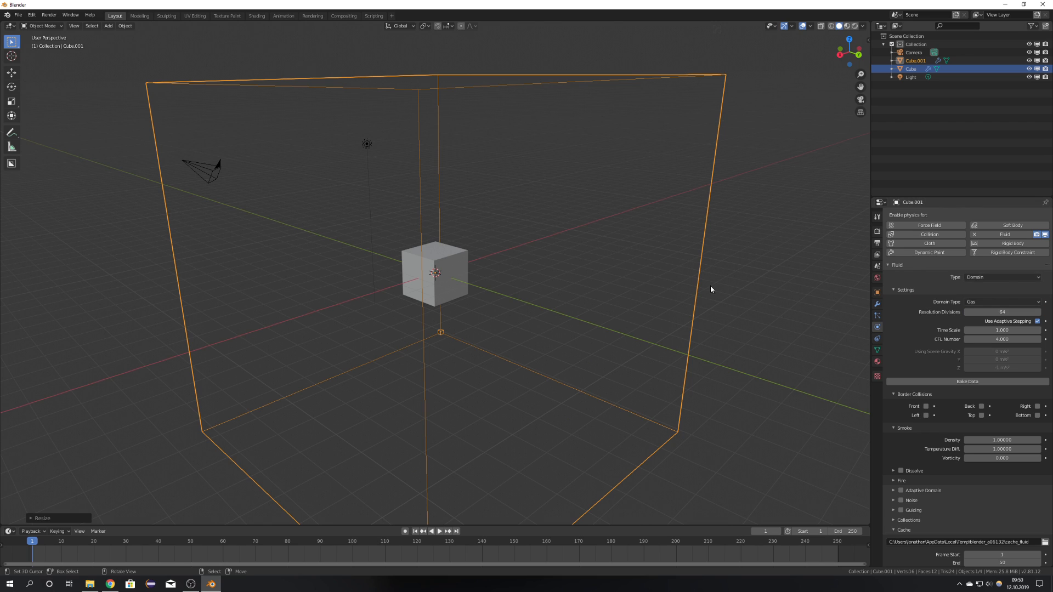
{"action": "left_click", "coordinate": [1000, 276]}
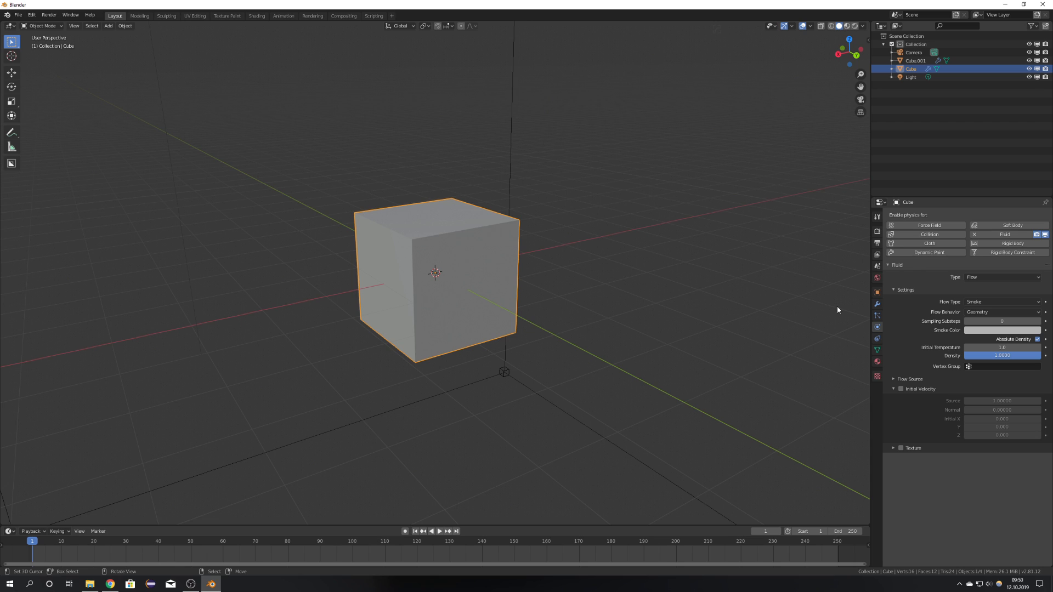
- Set the small cube's Flow Behavior to Inflow and Flow Type to Fire + Smoke
{"action": "left_click", "coordinate": [1000, 311]}
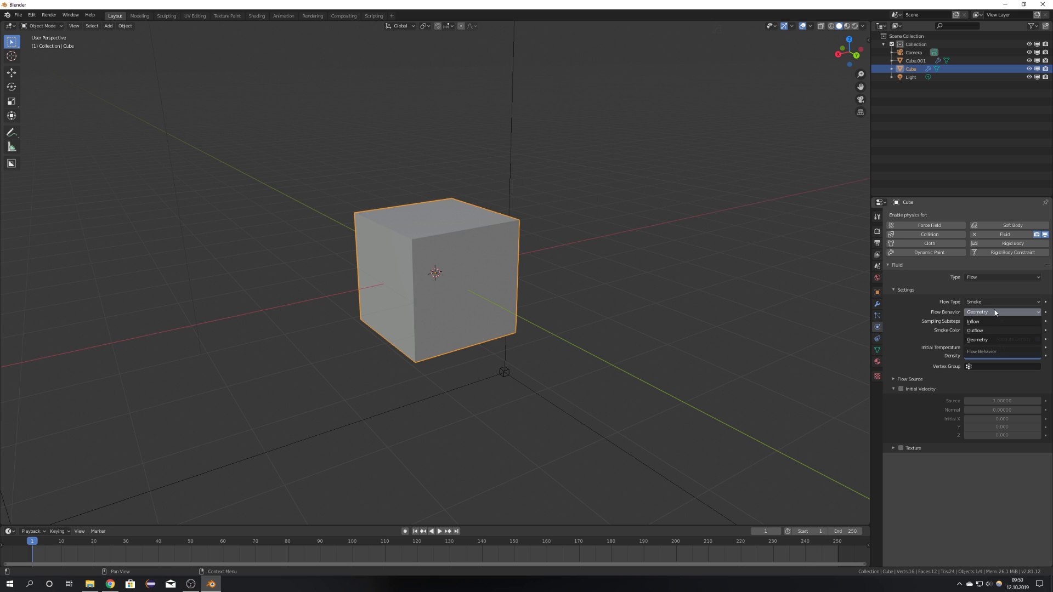
{"action": "left_click", "coordinate": [977, 339]}
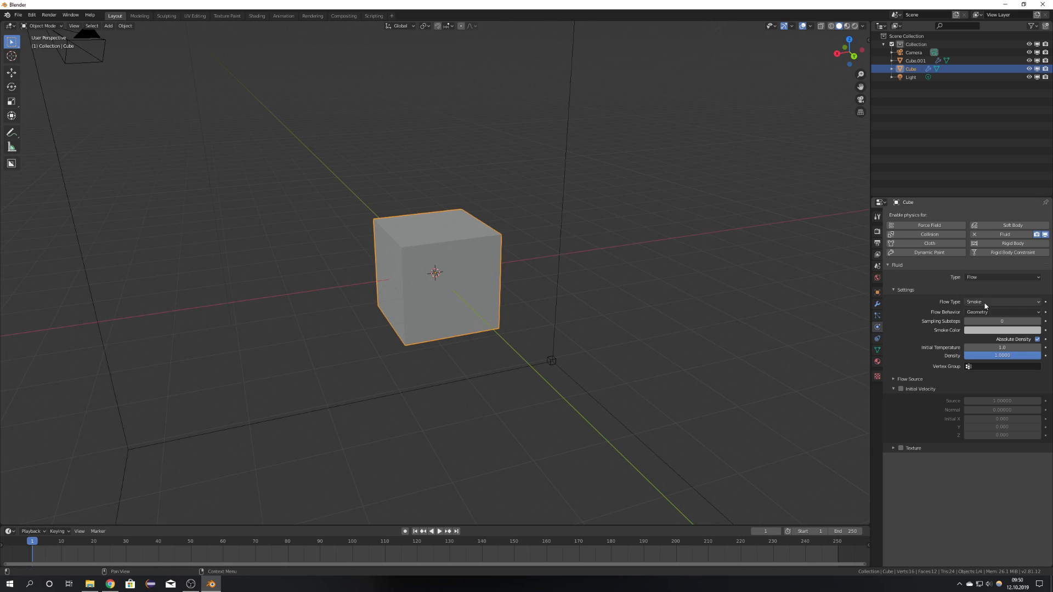
{"action": "left_click", "coordinate": [1000, 312]}
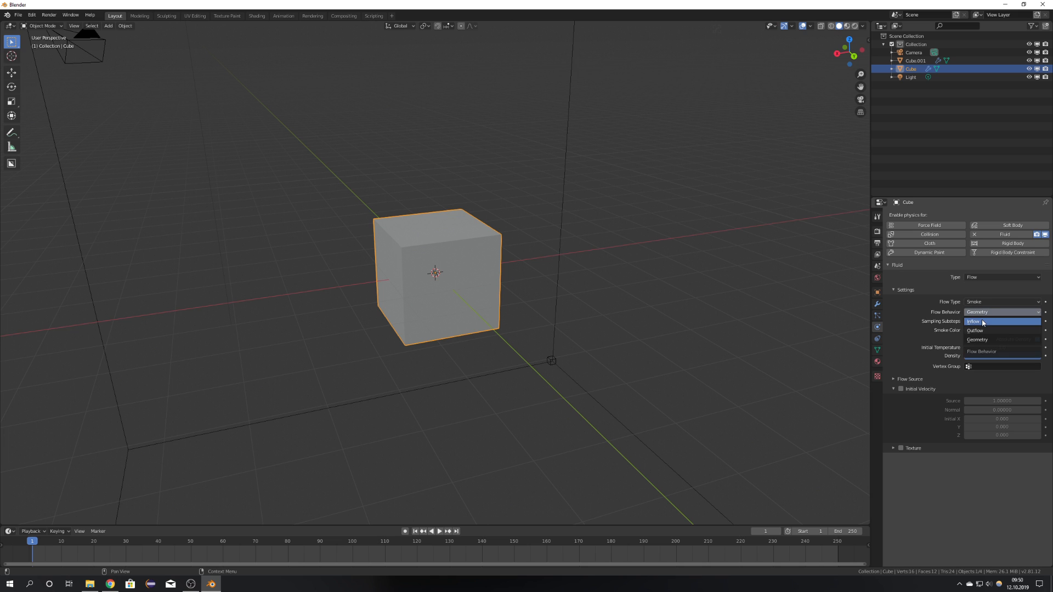
{"action": "left_click", "coordinate": [973, 322]}
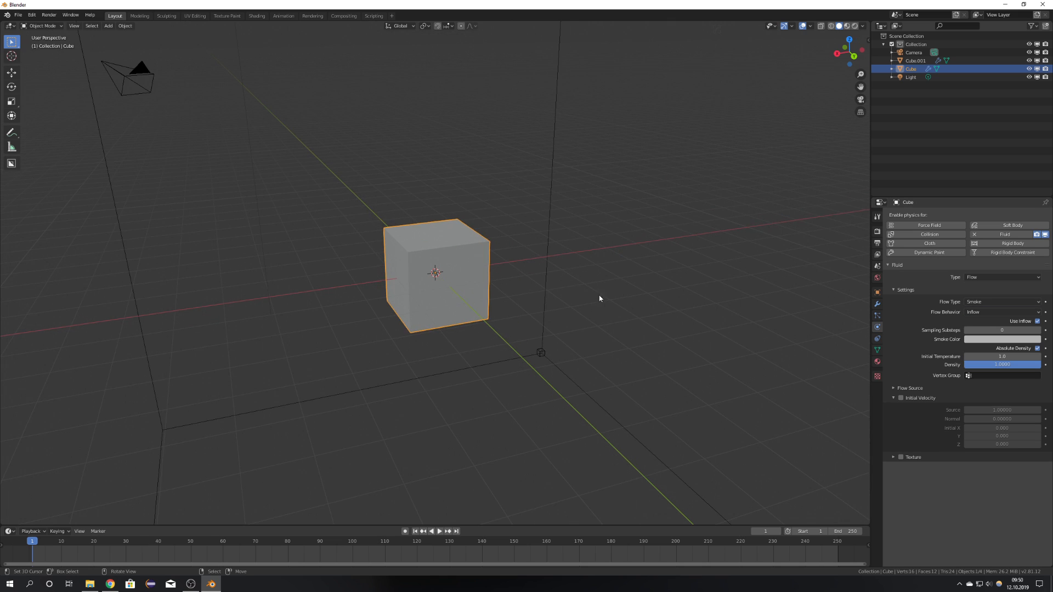
{"action": "mouse_move", "coordinate": [527, 293]}
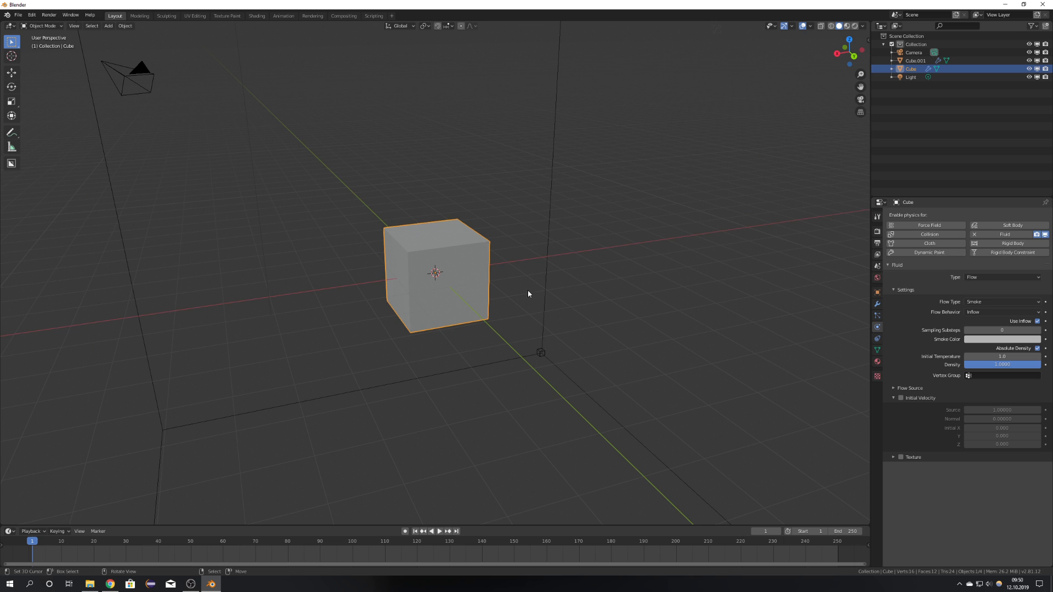
{"action": "left_click", "coordinate": [1000, 301]}
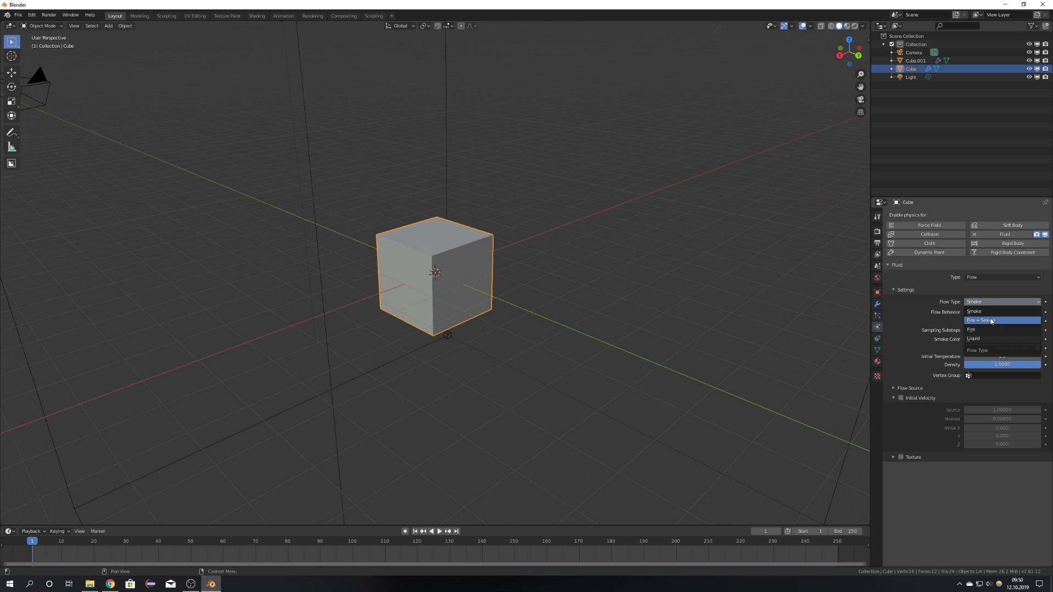
{"action": "left_click", "coordinate": [981, 320]}
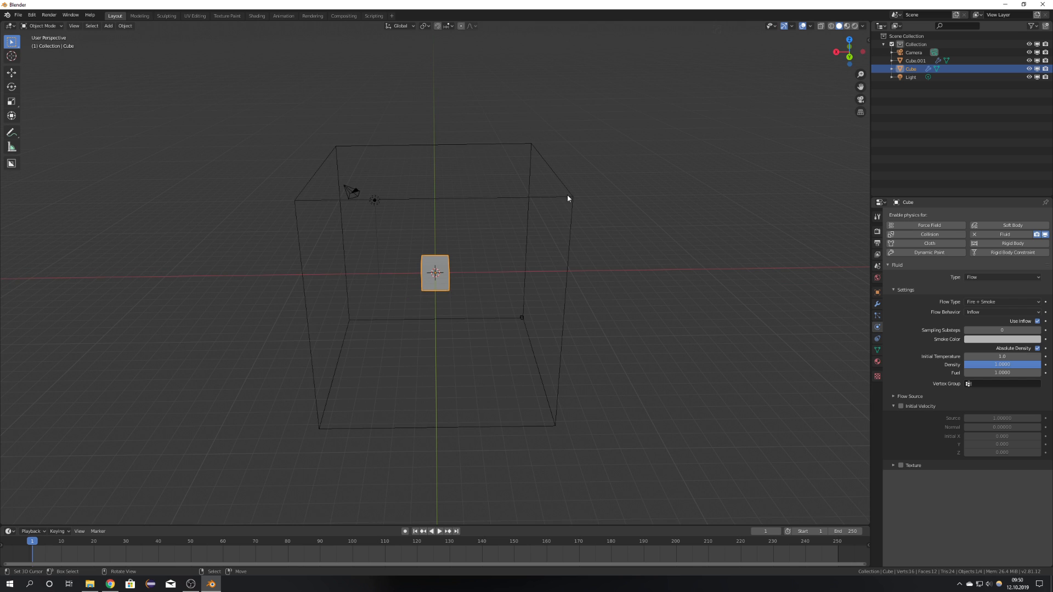
- Select Cube.001, view it from the front and review its Domain and Cache (frames 1-50) settings
{"action": "left_click", "coordinate": [915, 60]}
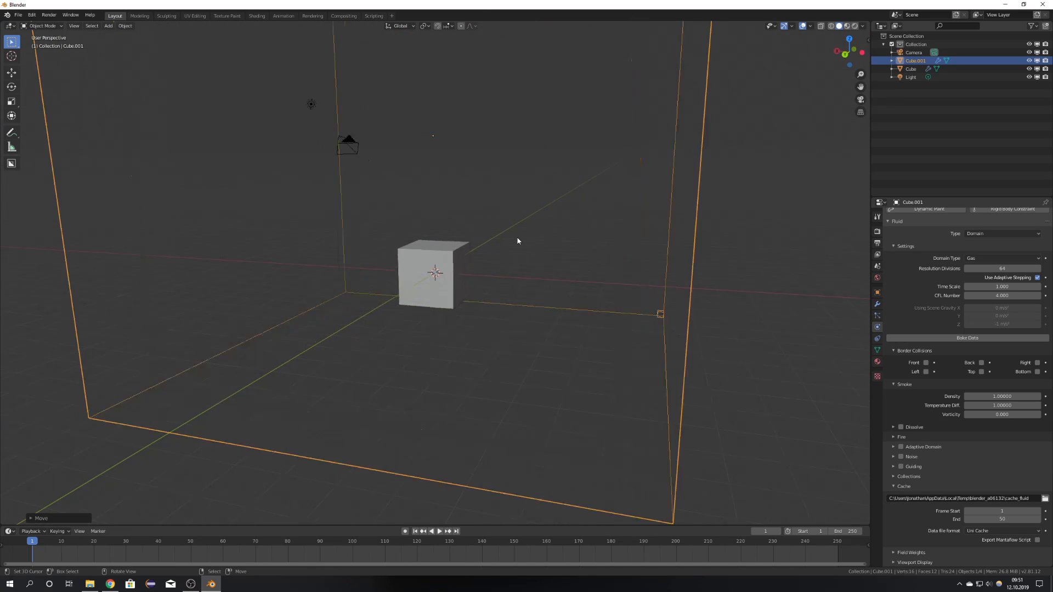
{"action": "left_click", "coordinate": [439, 531]}
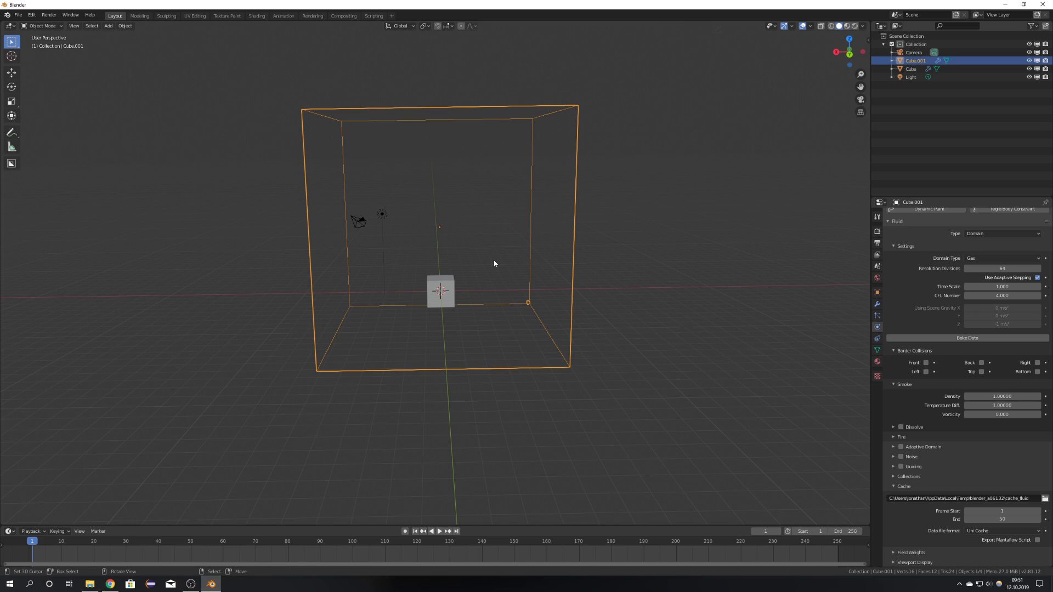
{"action": "mouse_move", "coordinate": [957, 348]}
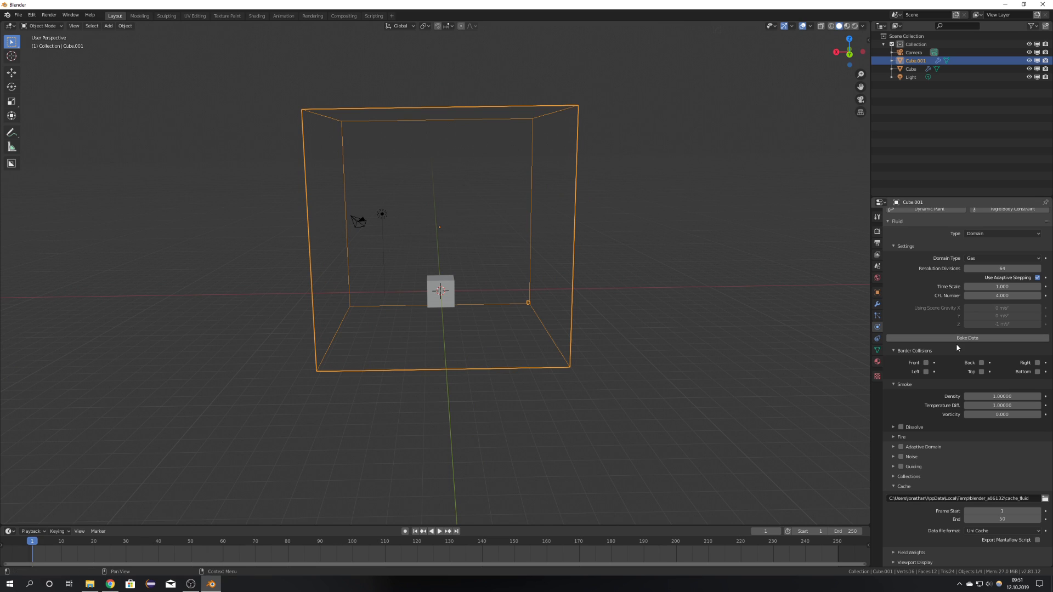
{"action": "mouse_move", "coordinate": [967, 338]}
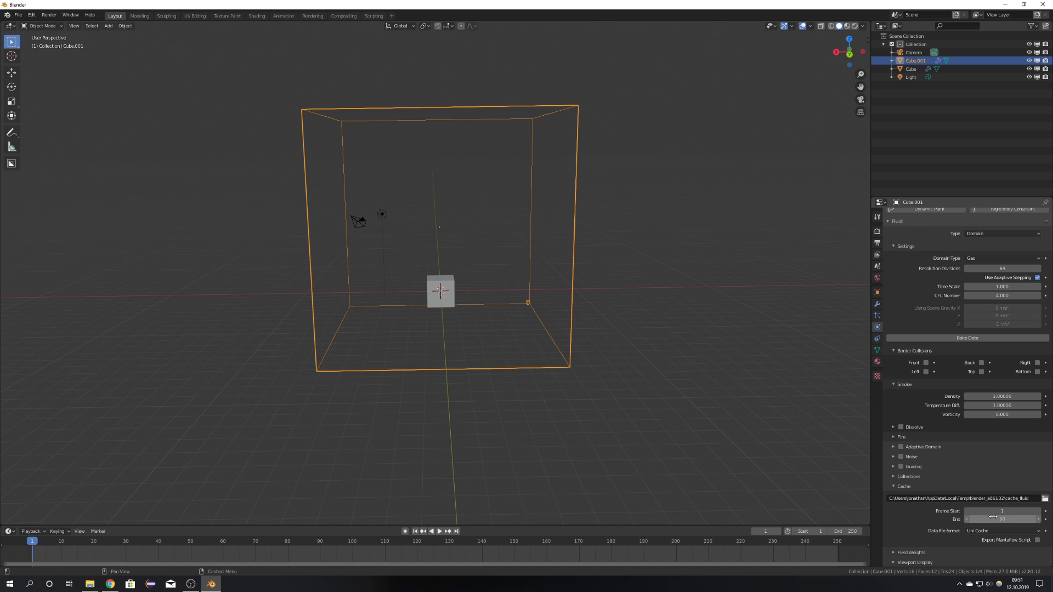
{"action": "left_click", "coordinate": [1000, 519]}
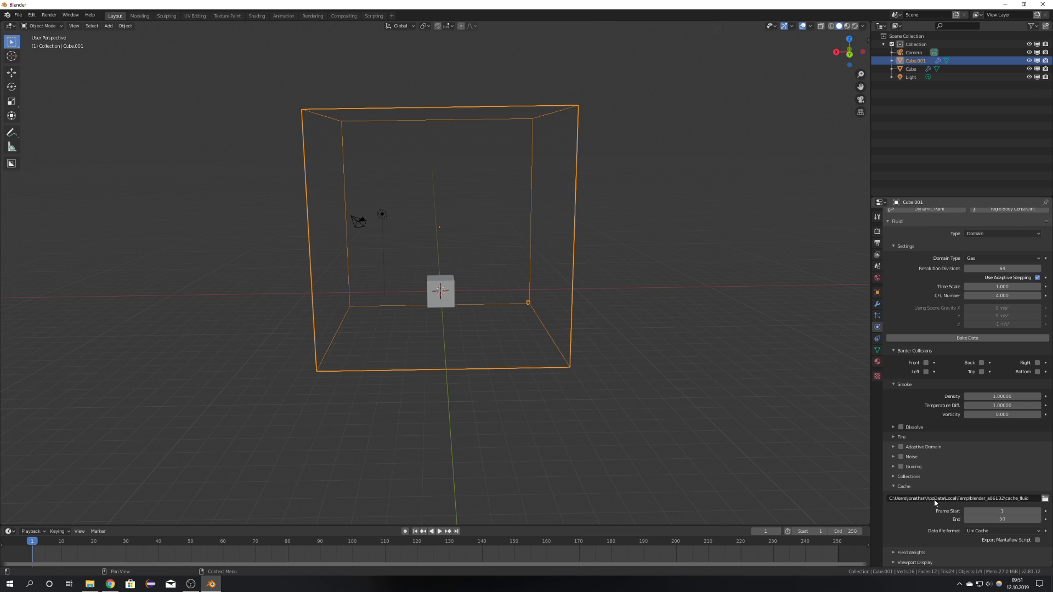
{"action": "mouse_move", "coordinate": [1002, 396]}
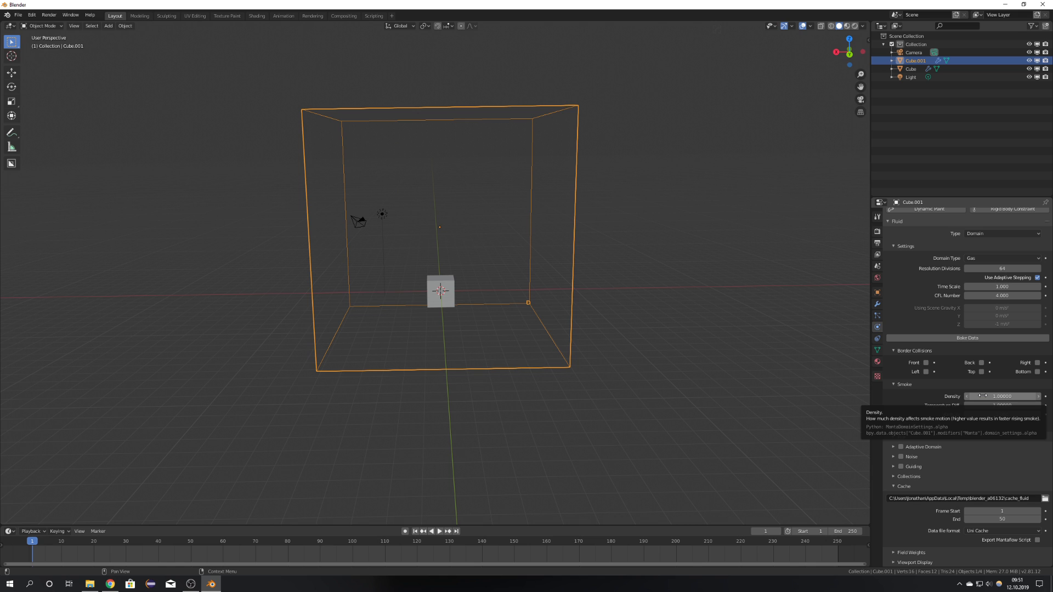
- Bake the fire-and-smoke simulation, play it back, then free the baked data
{"action": "left_click", "coordinate": [967, 338]}
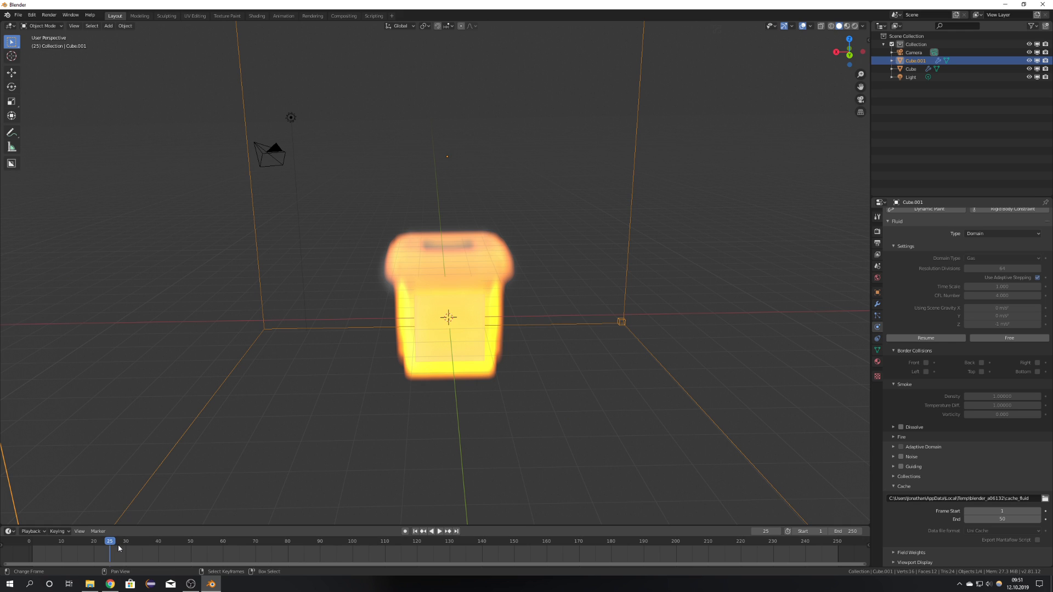
{"action": "left_click", "coordinate": [439, 532]}
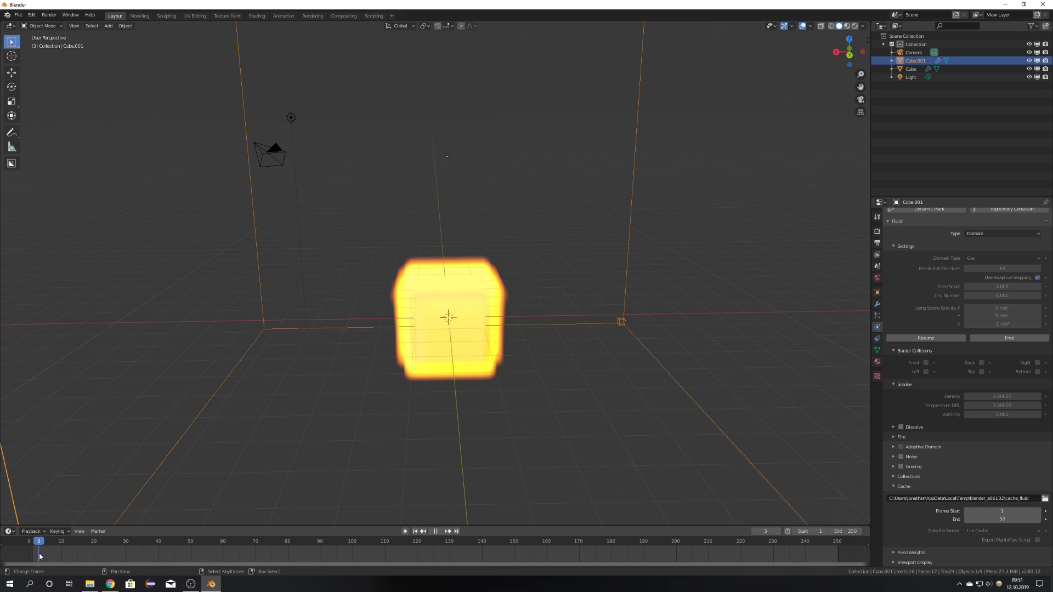
{"action": "left_click", "coordinate": [434, 531]}
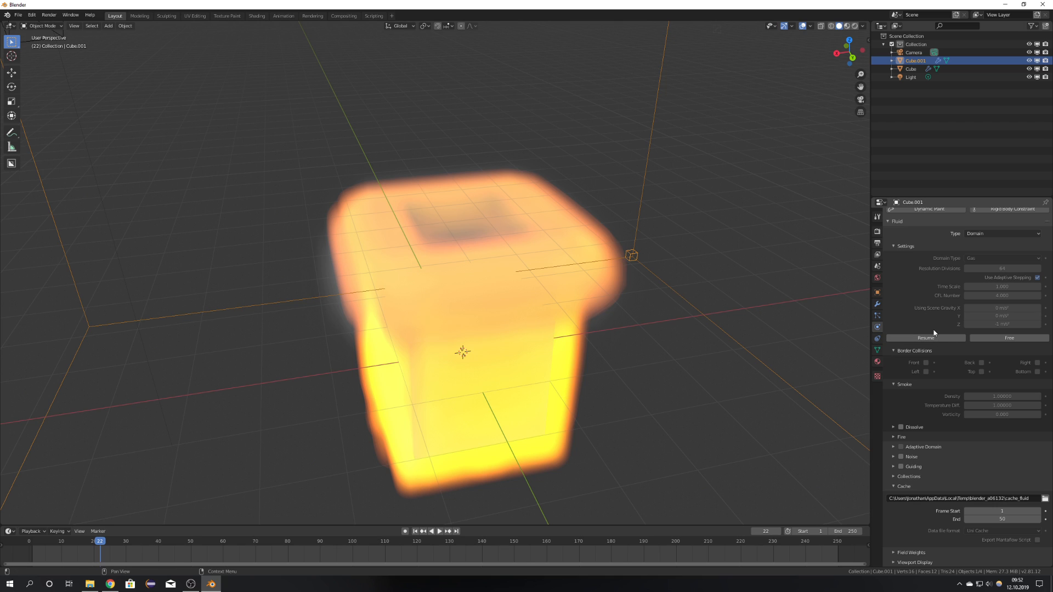
{"action": "left_click", "coordinate": [925, 338]}
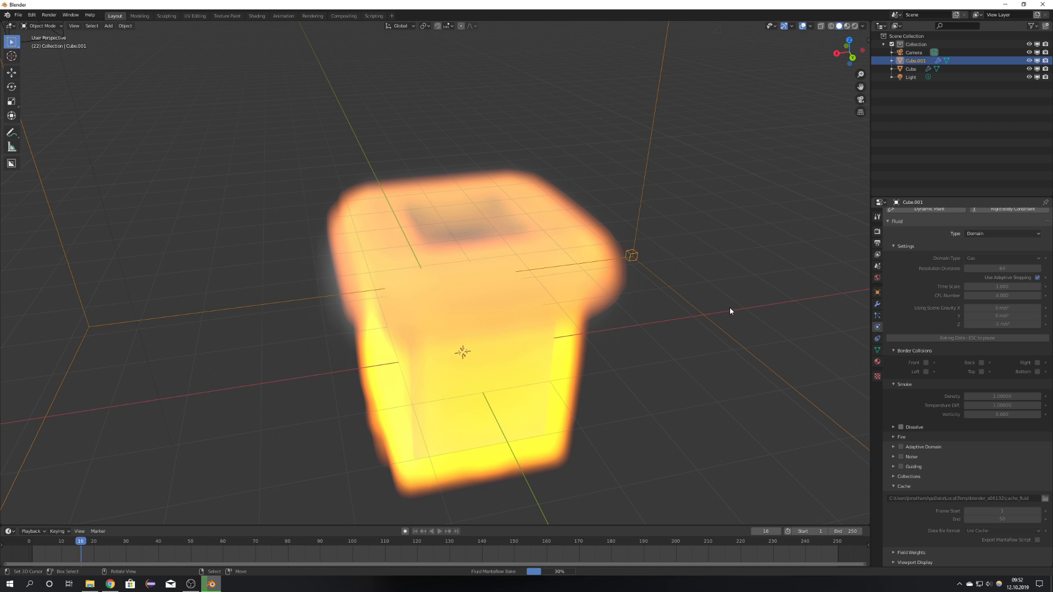
{"action": "left_click", "coordinate": [94, 541]}
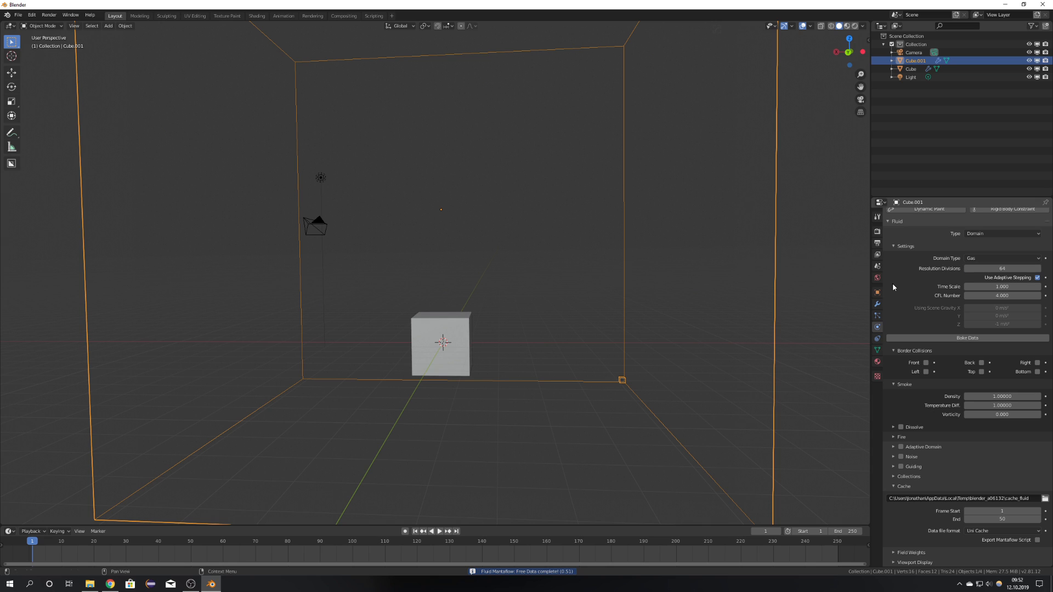
- Set Resolution Divisions to 32 and rebake the domain
{"action": "left_click", "coordinate": [1001, 268]}
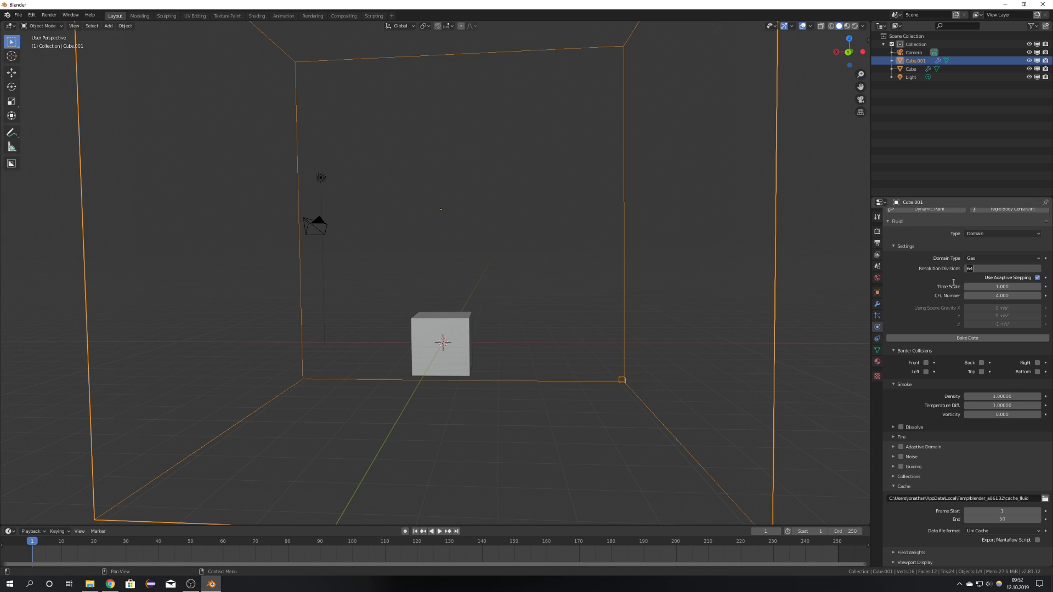
{"action": "left_click", "coordinate": [966, 338]}
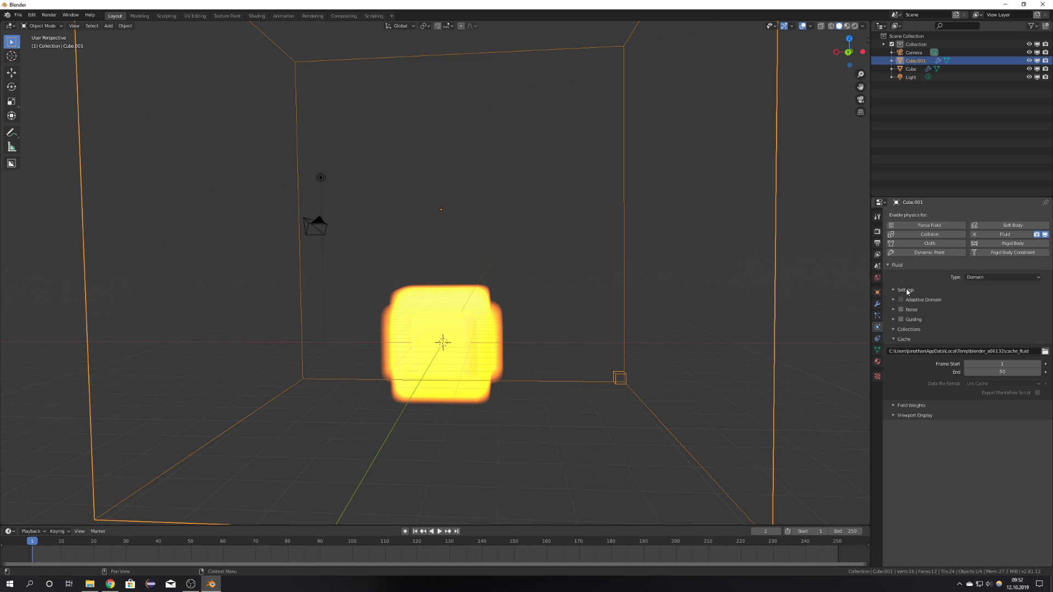
{"action": "left_click", "coordinate": [894, 289]}
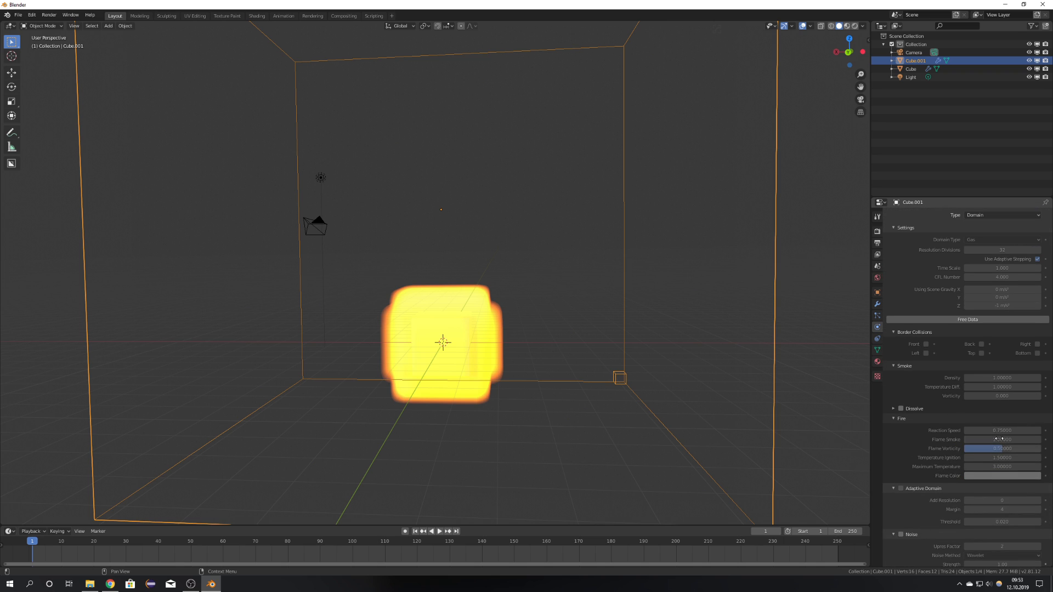
- Scroll the Physics properties down to the domain's Noise panel with Wavelet noise and upres factor 2
{"action": "scroll", "scroll_direction": "down", "scroll_amount": 3}
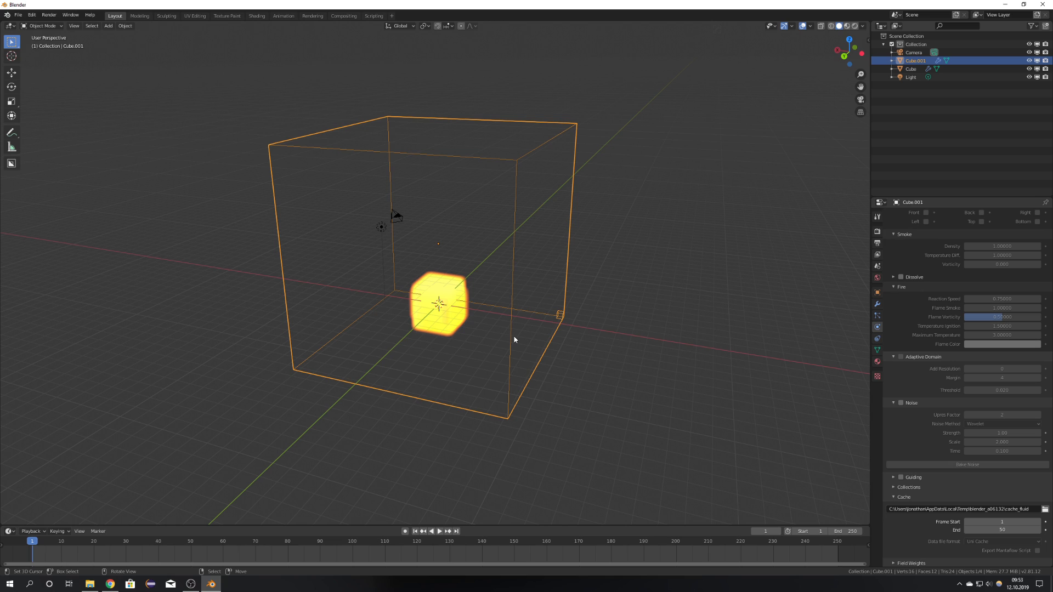
{"action": "scroll", "scroll_direction": "down", "scroll_amount": 3}
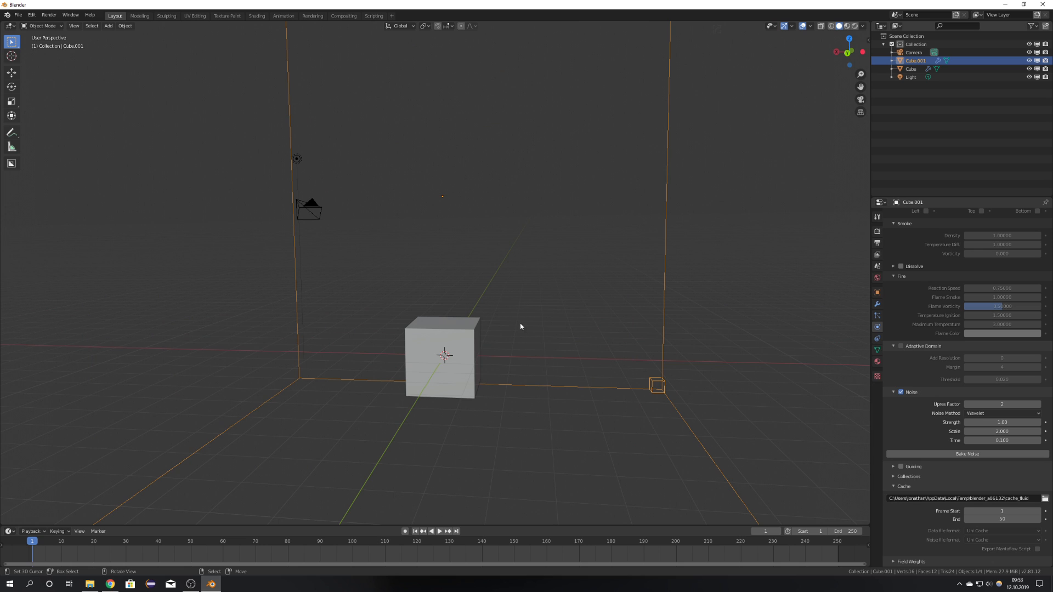
{"action": "scroll", "scroll_direction": "down", "scroll_amount": 3}
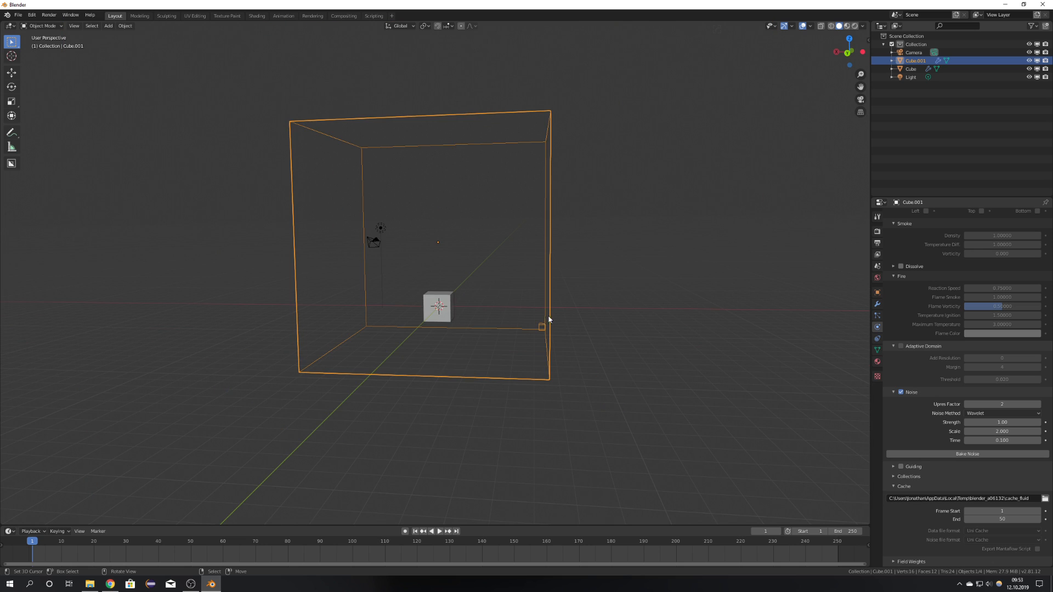
- Bake the noise, play back the detailed fire and smoke, and stop around frame 33
{"action": "left_click", "coordinate": [966, 453]}
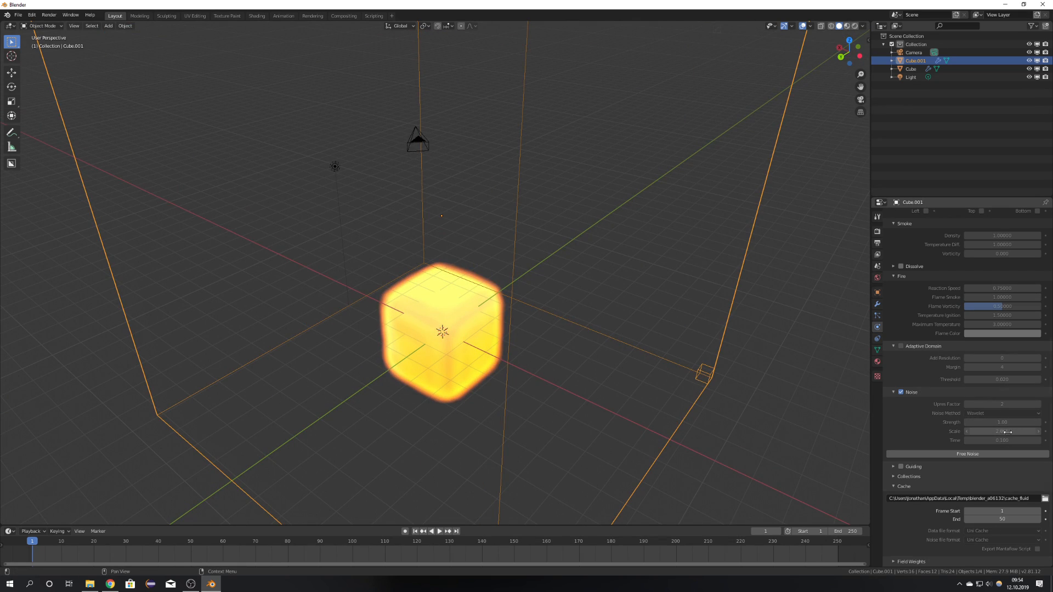
{"action": "mouse_move", "coordinate": [1000, 422]}
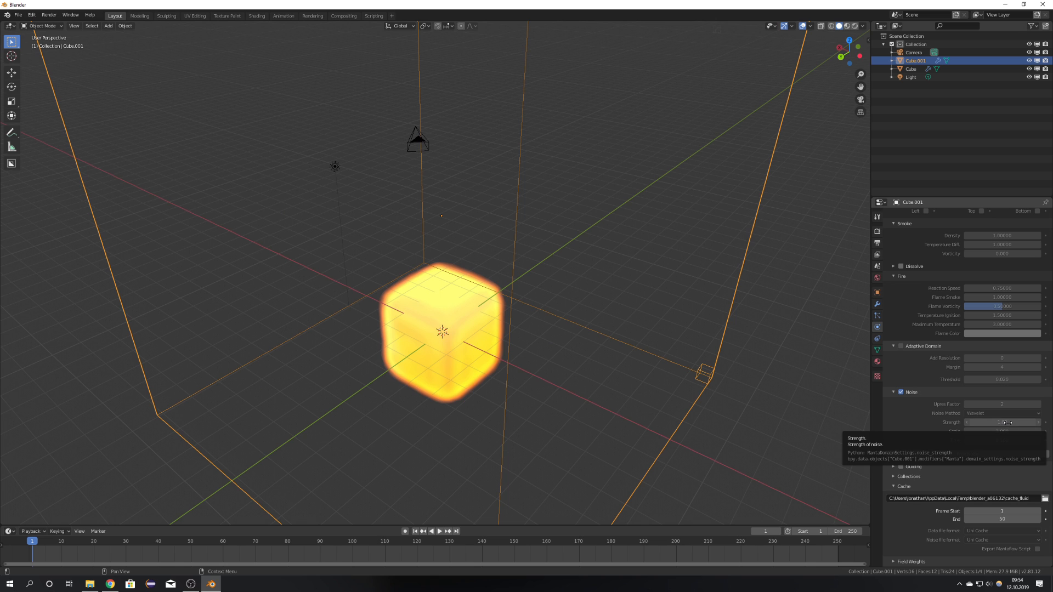
{"action": "left_click", "coordinate": [439, 531]}
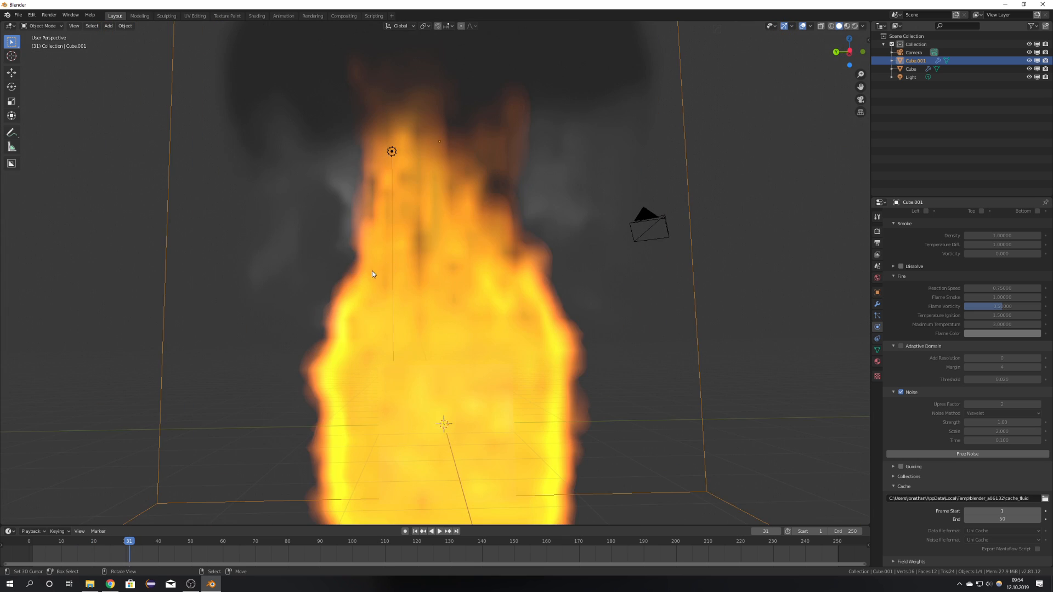
{"action": "left_click", "coordinate": [438, 530]}
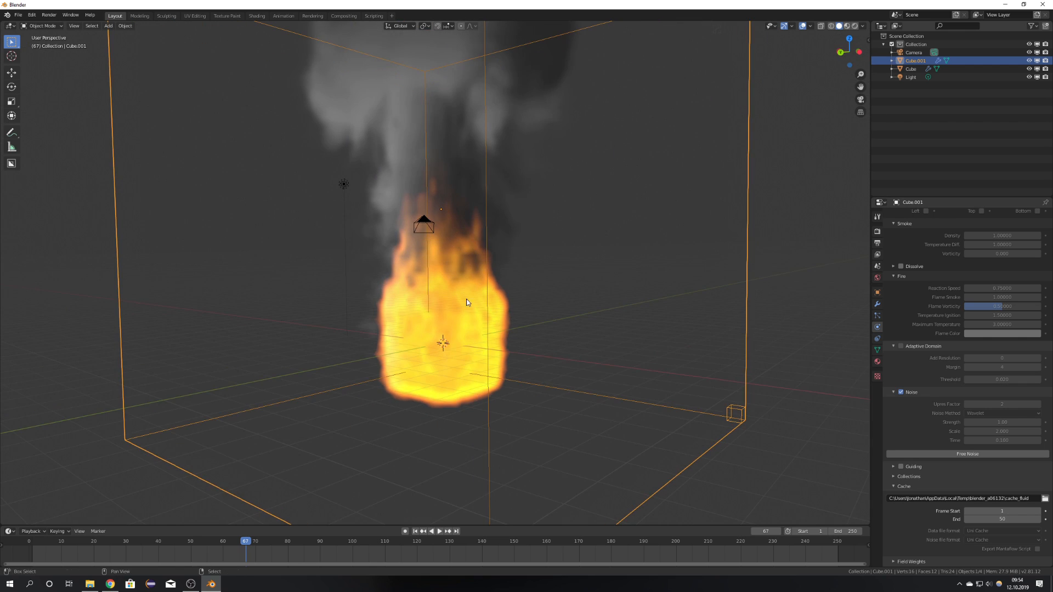
{"action": "left_click", "coordinate": [439, 531]}
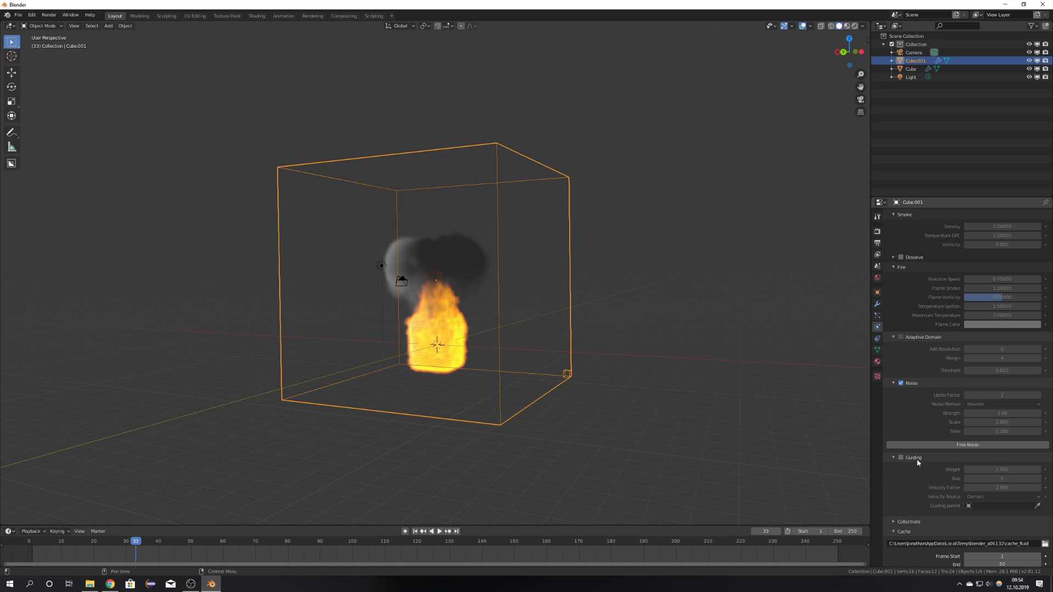
{"action": "scroll", "scroll_direction": "down", "scroll_amount": 3}
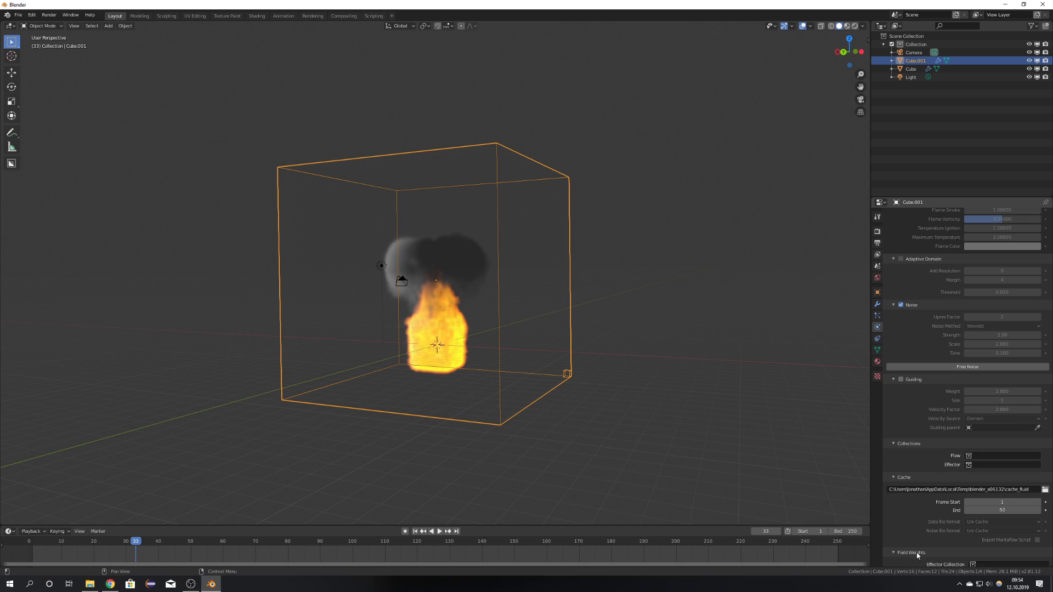
{"action": "scroll", "scroll_direction": "down", "scroll_amount": 3}
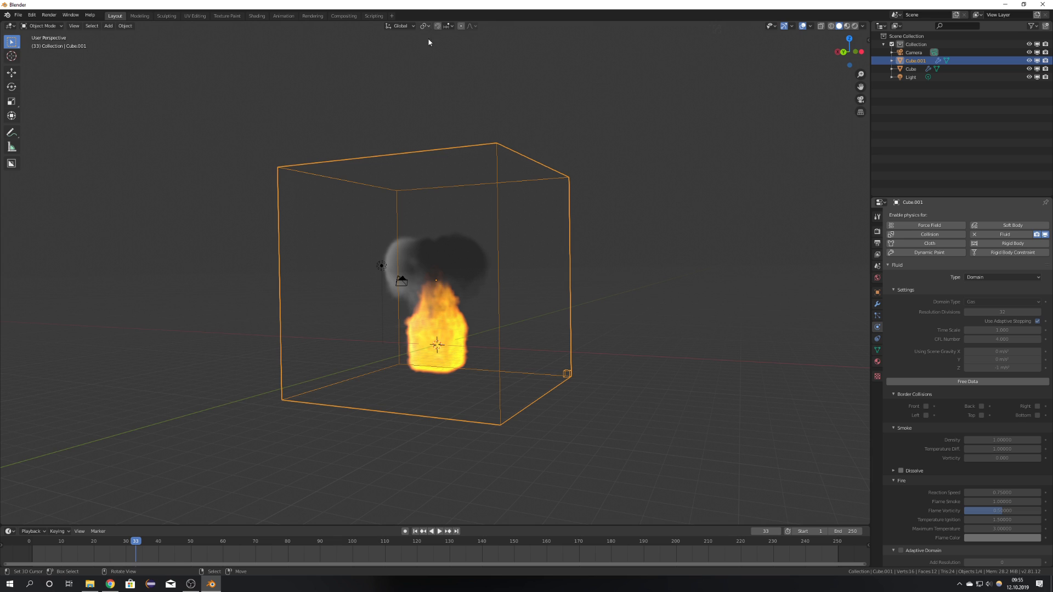
{"action": "mouse_move", "coordinate": [2, 509]}
{"action": "type", "text": "volu"}
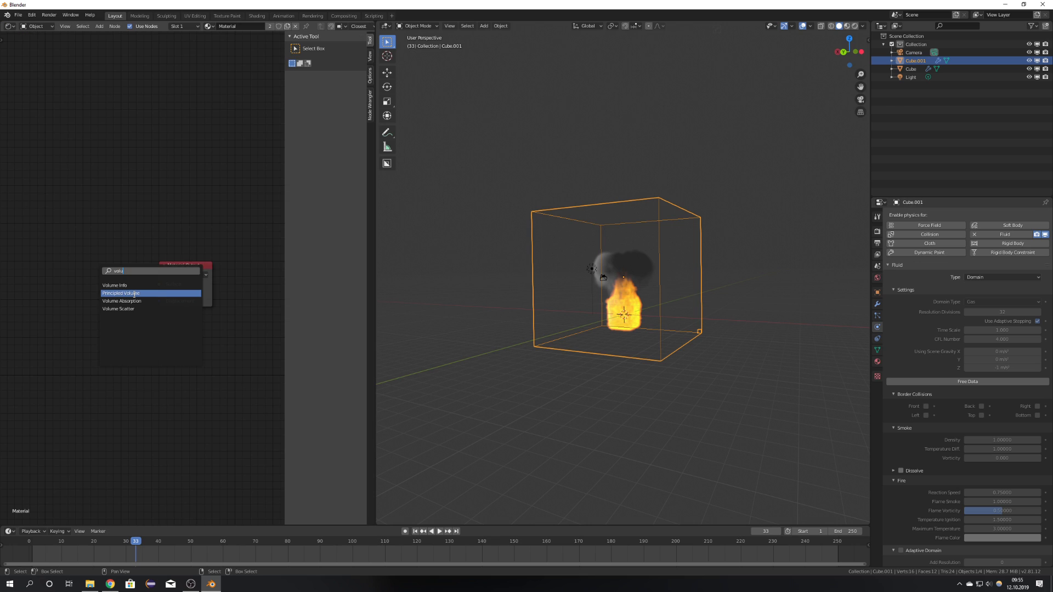
- Add a Principled Volume node and wire it into the Material Output's Volume socket
{"action": "left_click", "coordinate": [121, 293]}
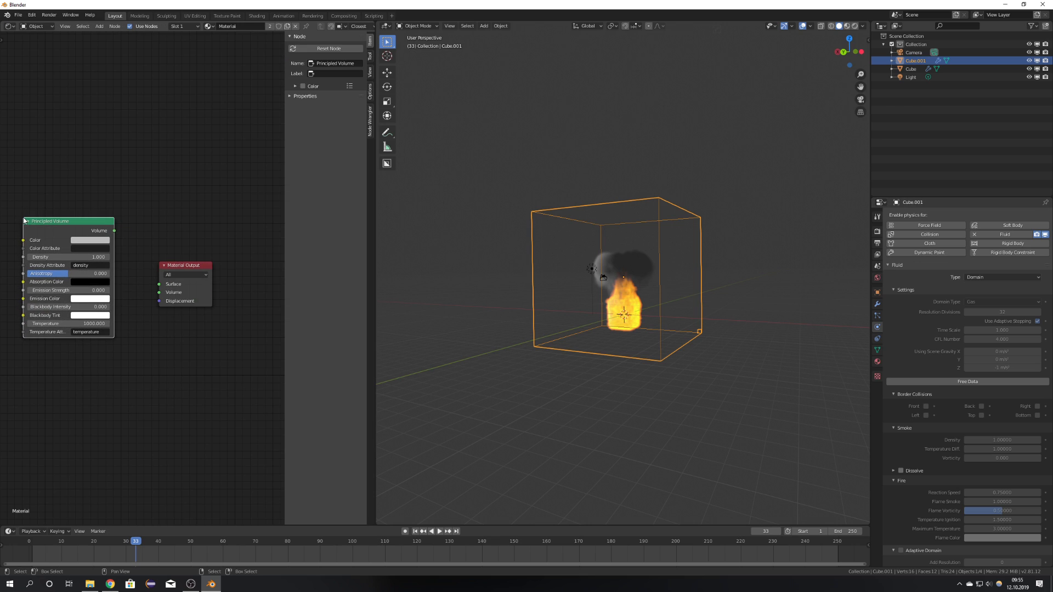
{"action": "left_click_drag", "start_coordinate": [66, 221], "coordinate": [67, 227]}
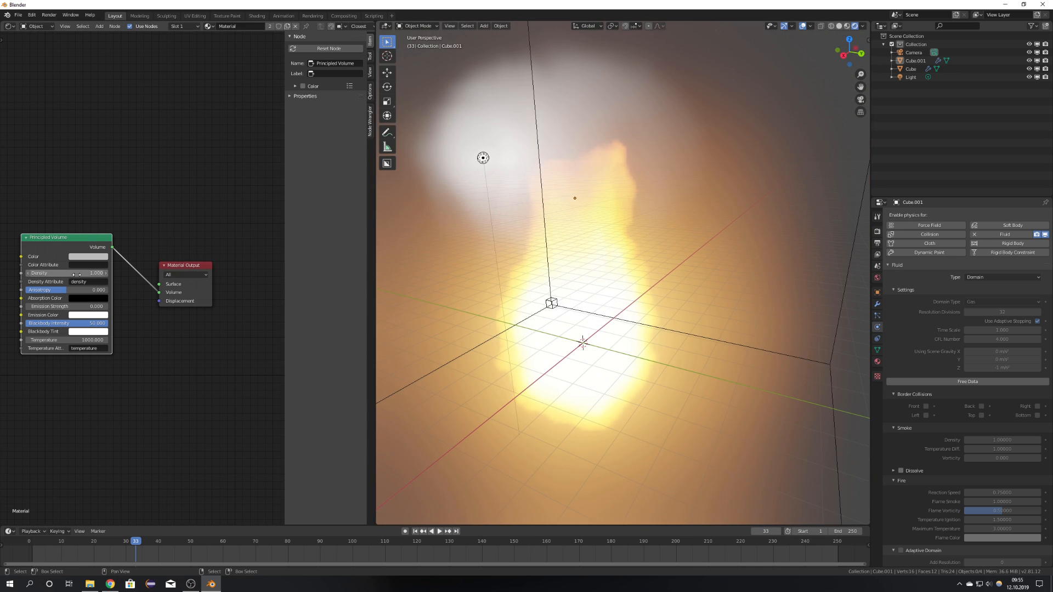
- Switch the Cycles render device to GPU Compute in Render Properties
{"action": "left_click", "coordinate": [67, 272]}
{"action": "type", "text": "10.000"}
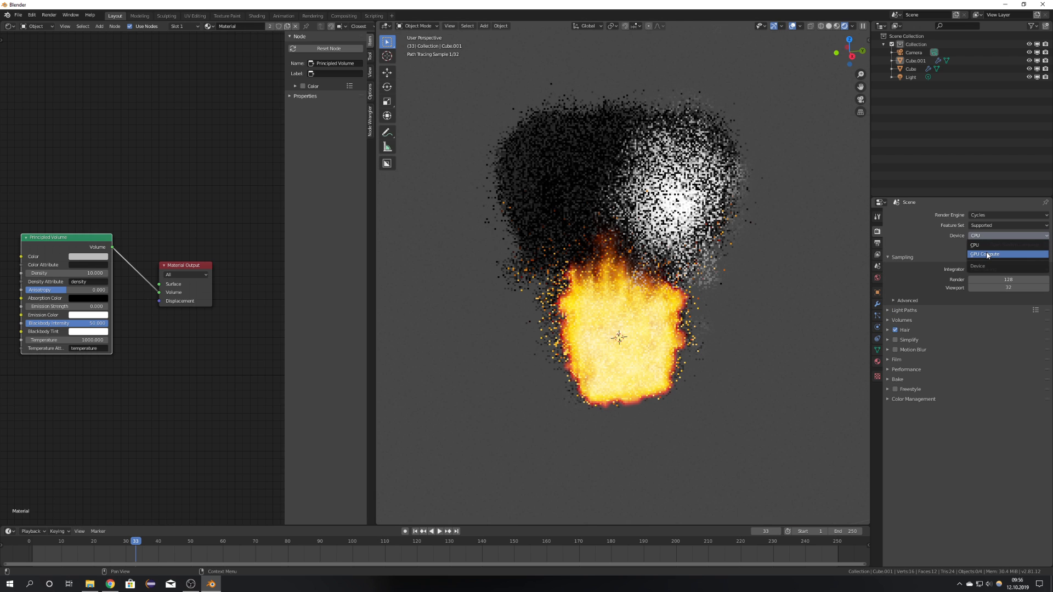
{"action": "left_click", "coordinate": [985, 254]}
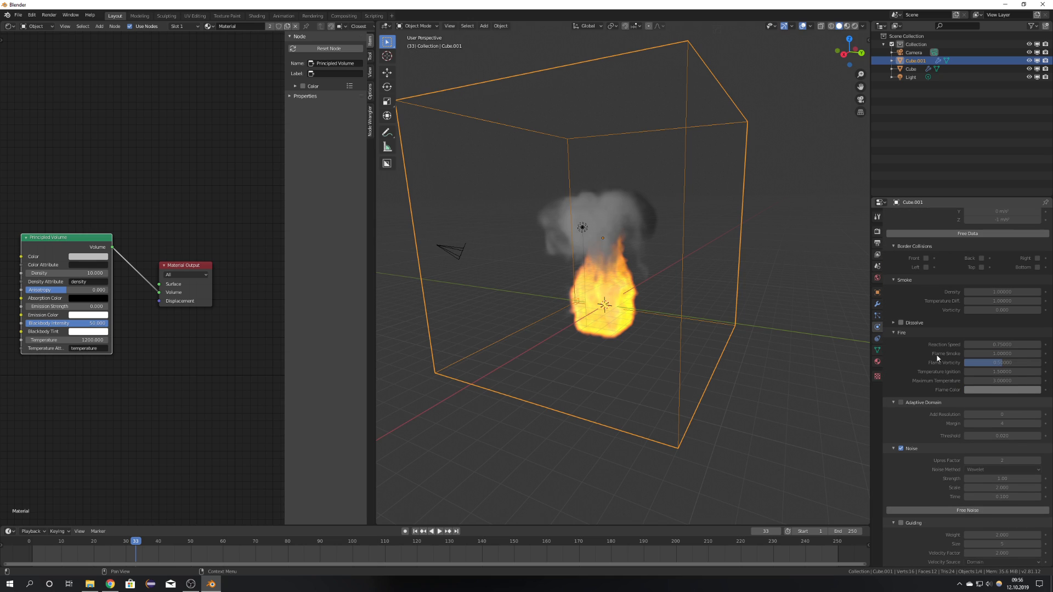
{"action": "mouse_move", "coordinate": [936, 354]}
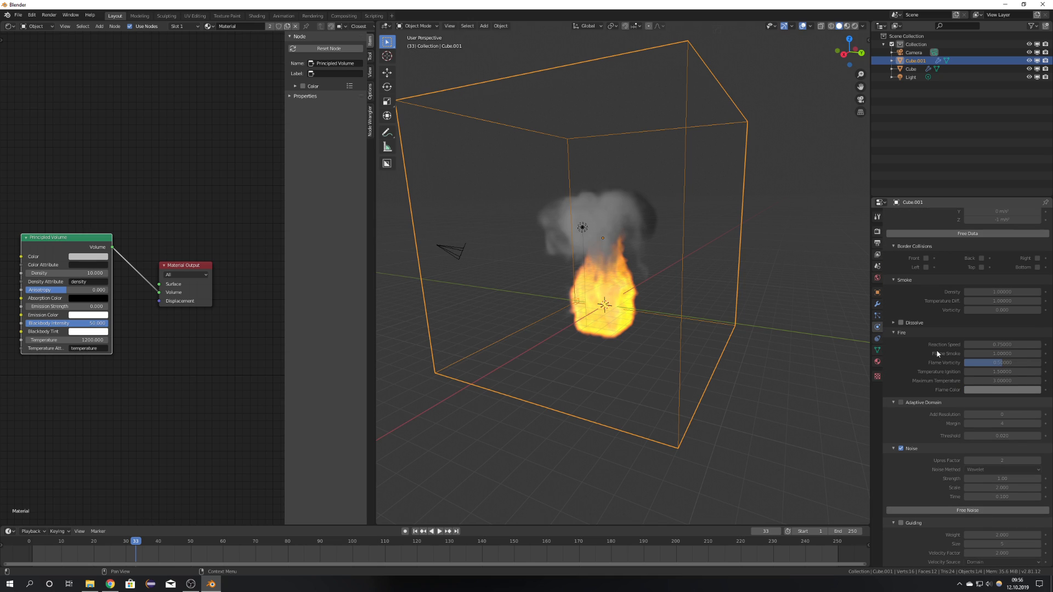